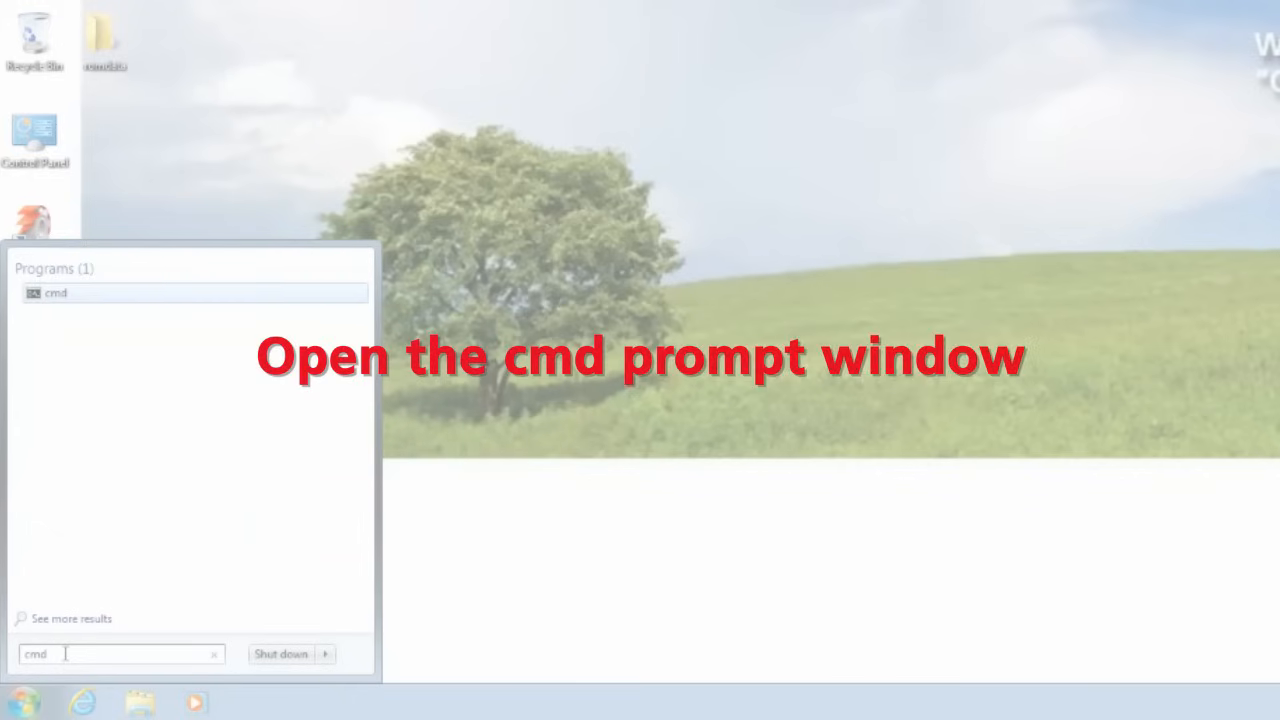
- Run ipconfig /all in Command Prompt to show the PC's full IP configuration
{"action": "left_click", "coordinate": [56, 292]}
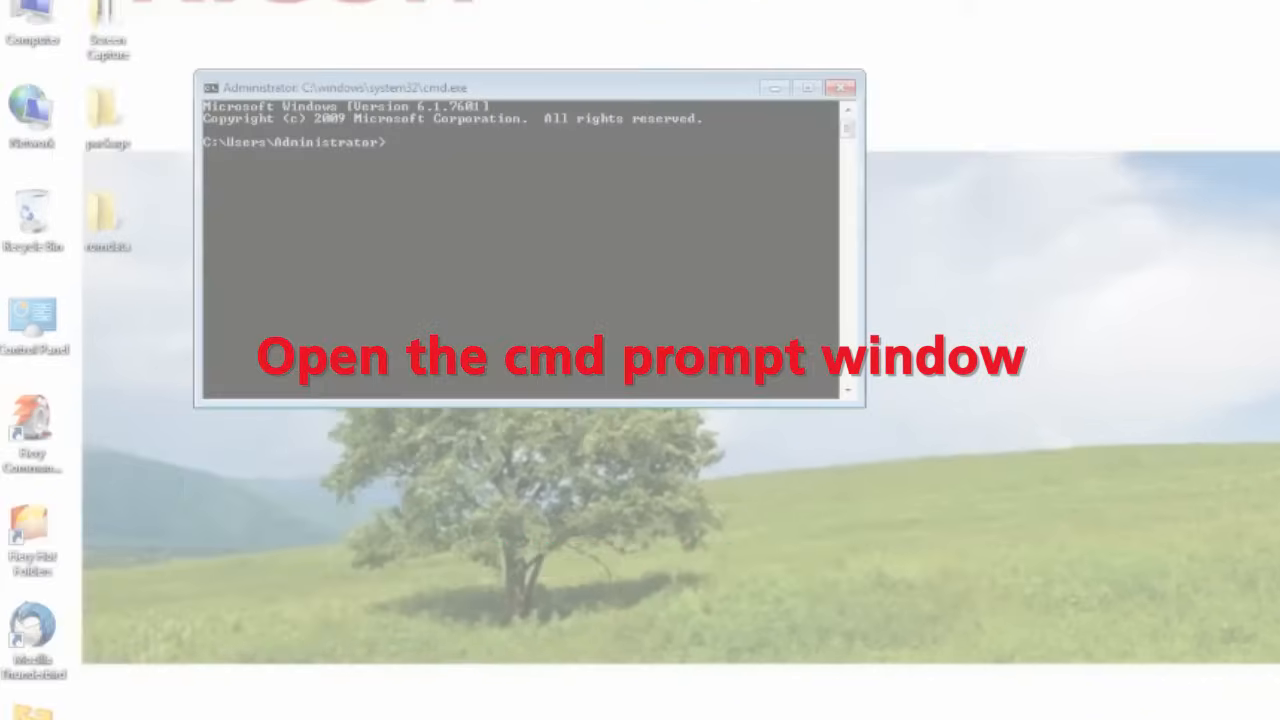
{"action": "type", "text": "ipcon"}
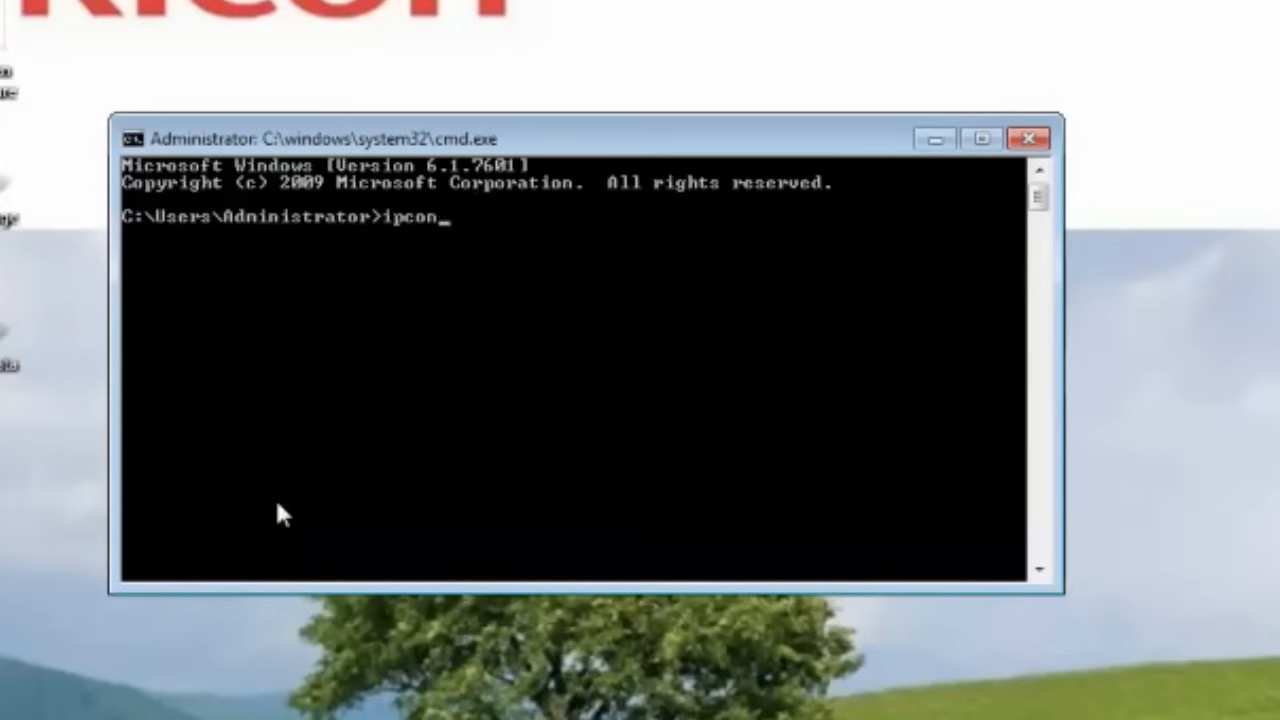
{"action": "type", "text": "fig /a"}
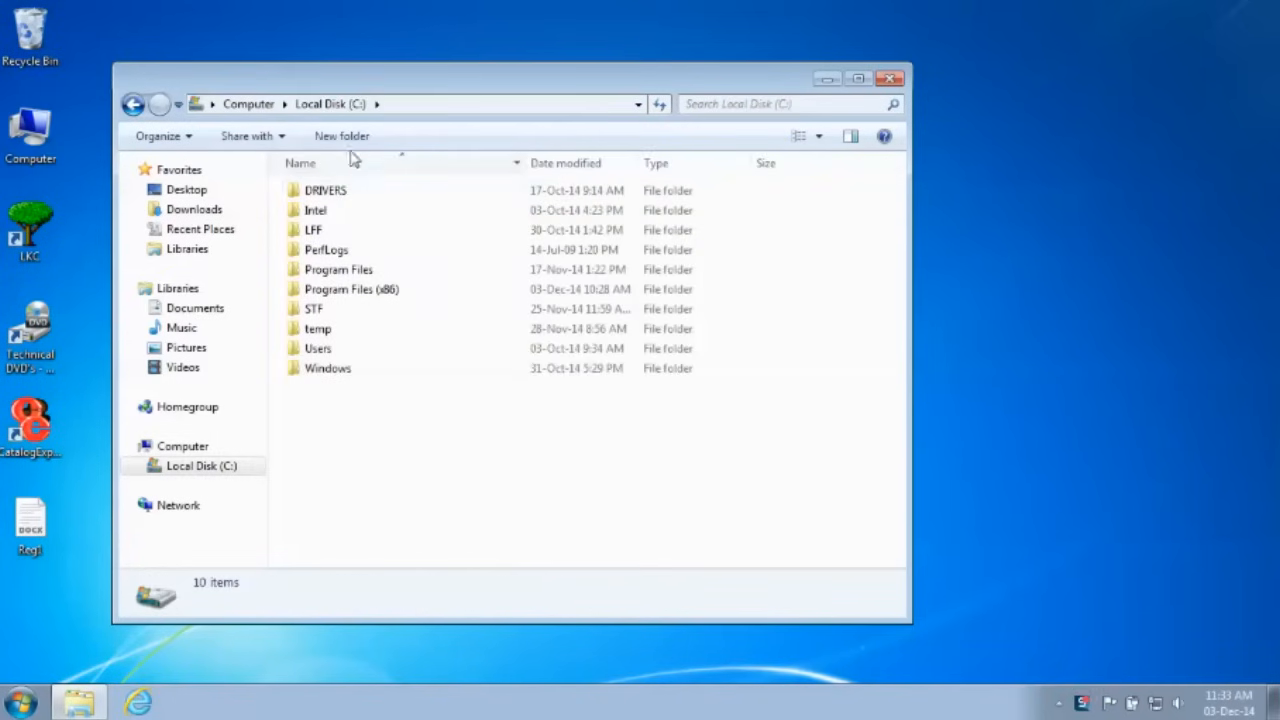
- Create a folder named Scans on C: and bring up its properties
{"action": "left_click", "coordinate": [340, 136]}
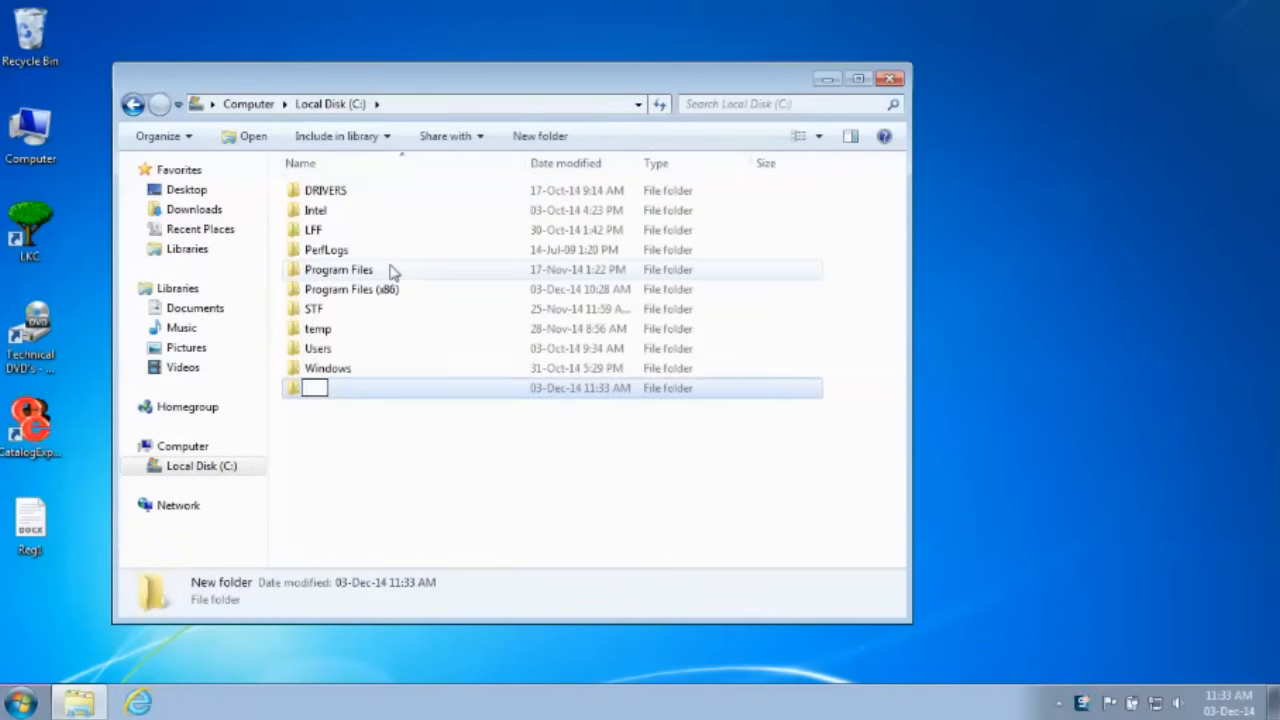
{"action": "type", "text": "Scans"}
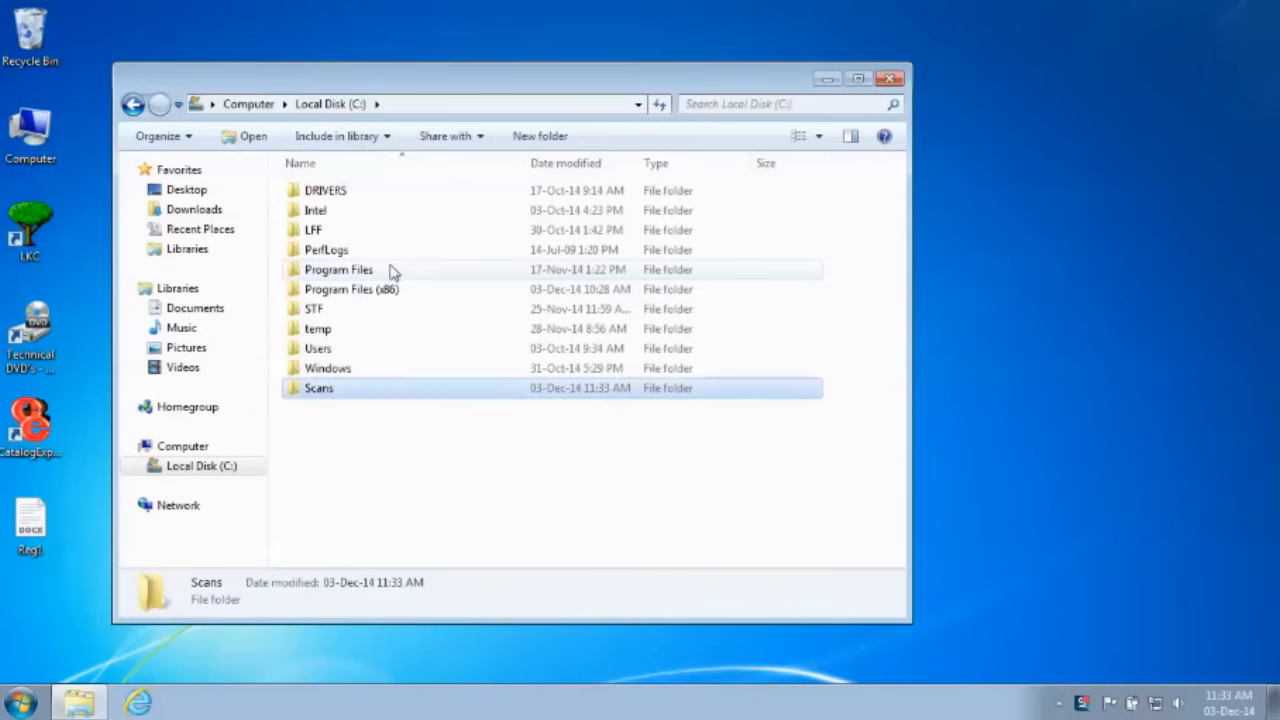
{"action": "right_click", "coordinate": [318, 388]}
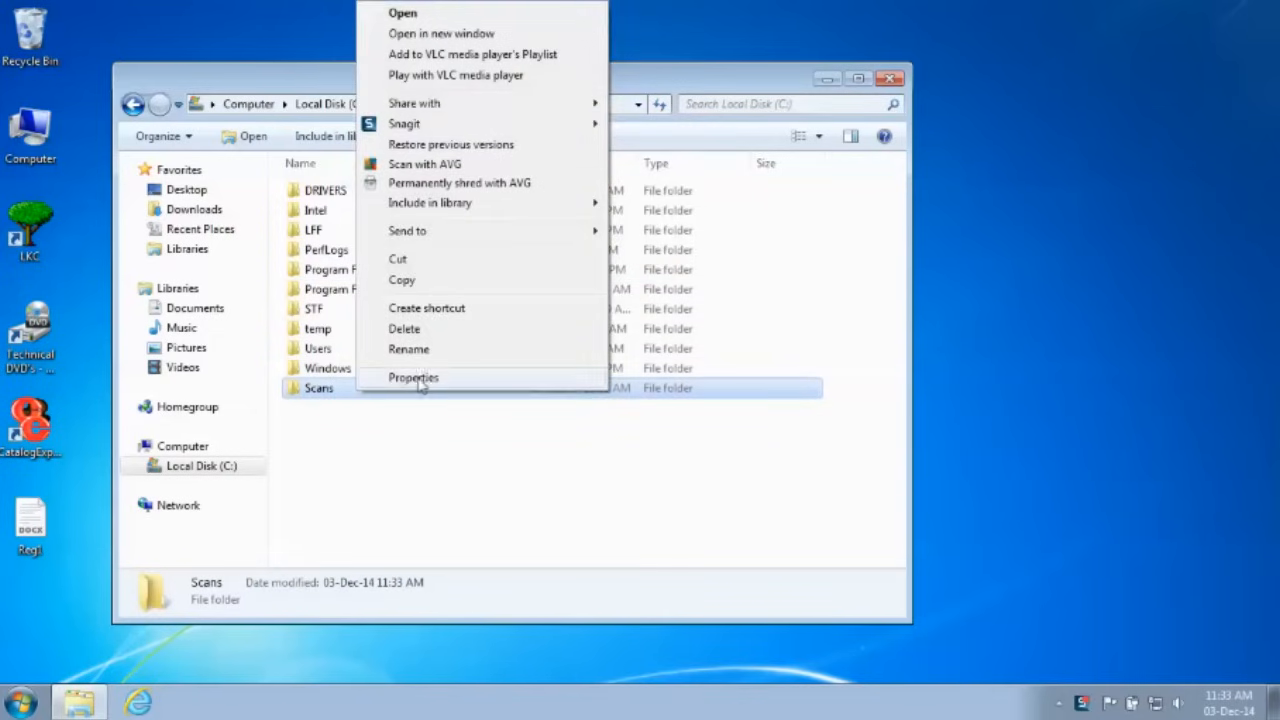
{"action": "left_click", "coordinate": [412, 378]}
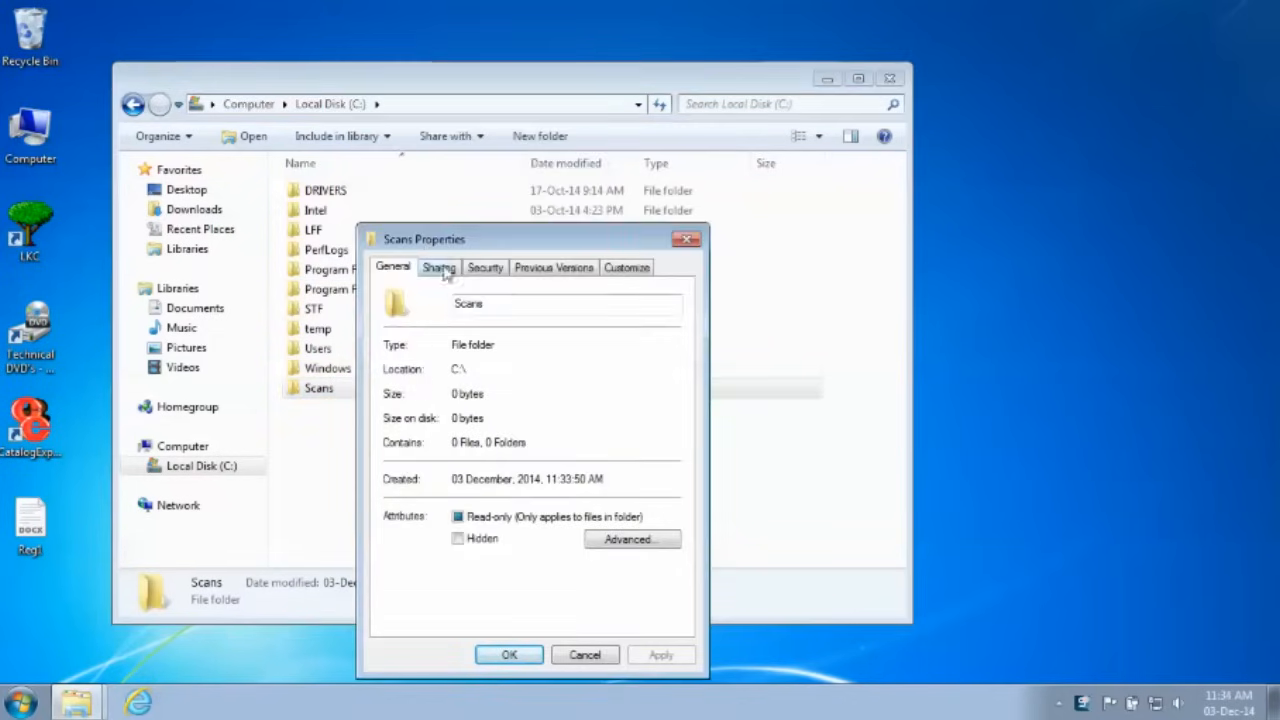
- Enable sharing for the Scans folder under Advanced Sharing
{"action": "left_click", "coordinate": [438, 268]}
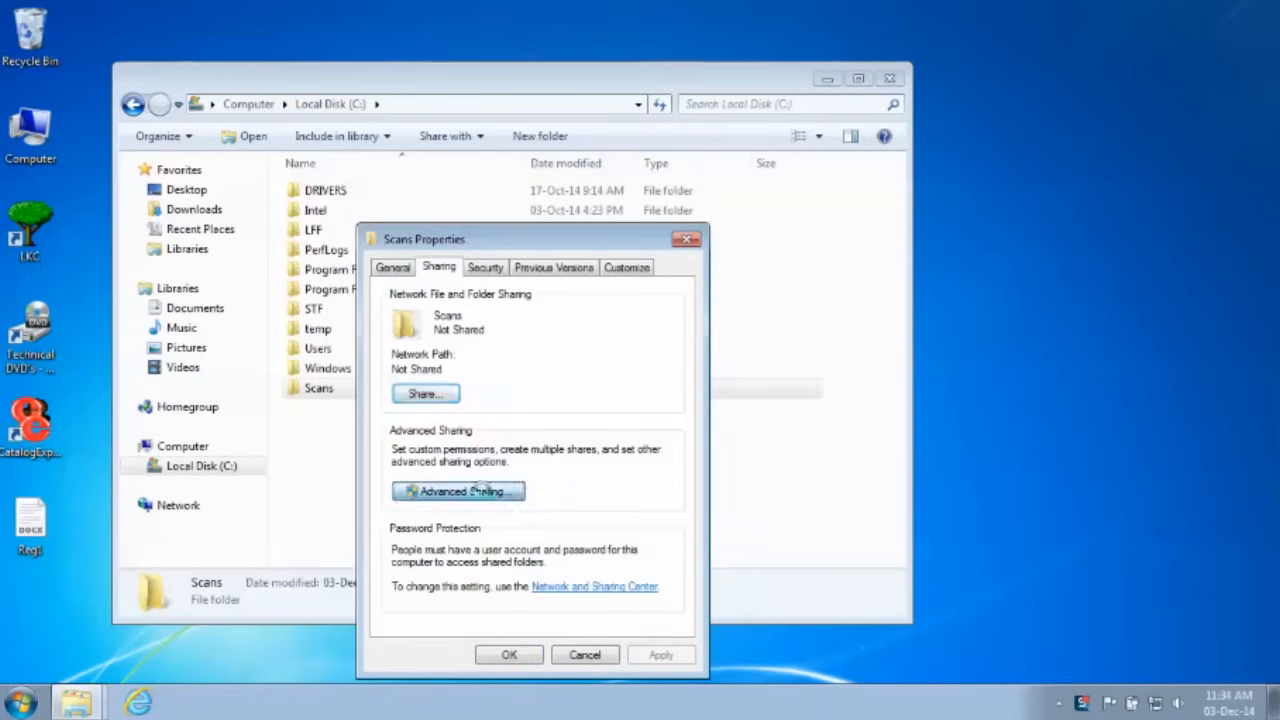
{"action": "left_click", "coordinate": [456, 492]}
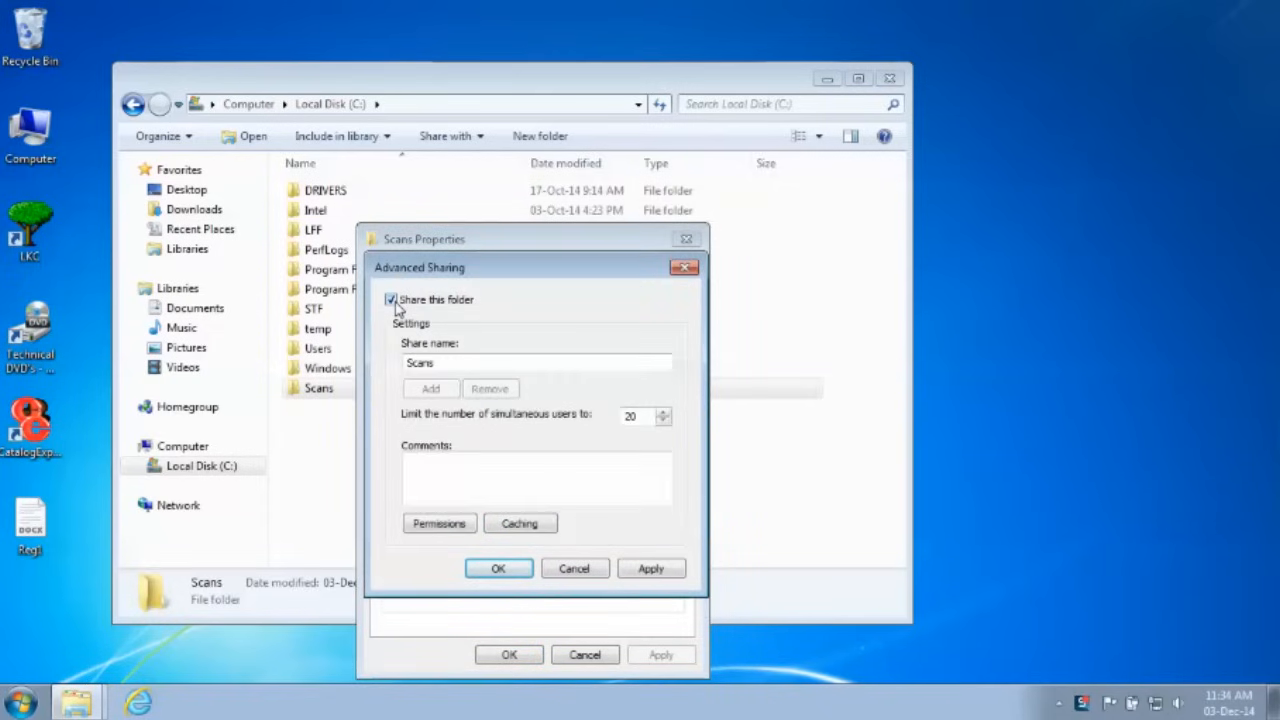
{"action": "left_click", "coordinate": [440, 524]}
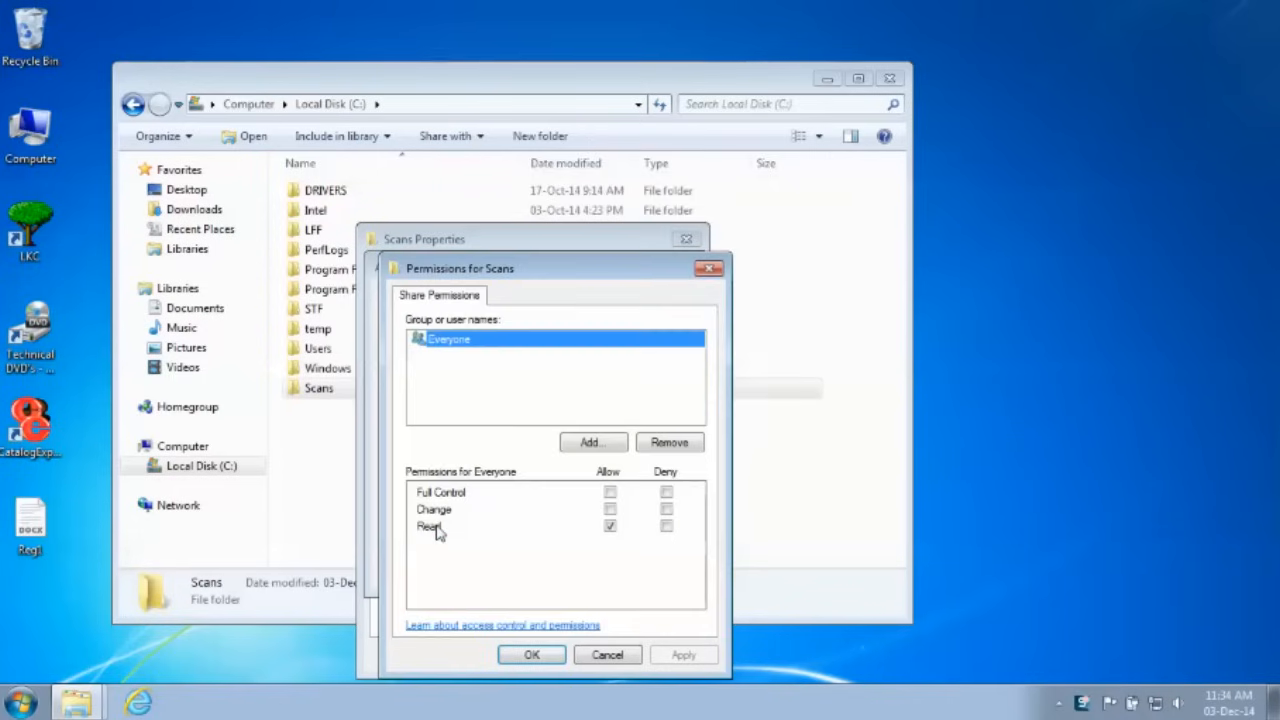
- Add the Administrators group to the Scans share permissions
{"action": "left_click", "coordinate": [592, 442]}
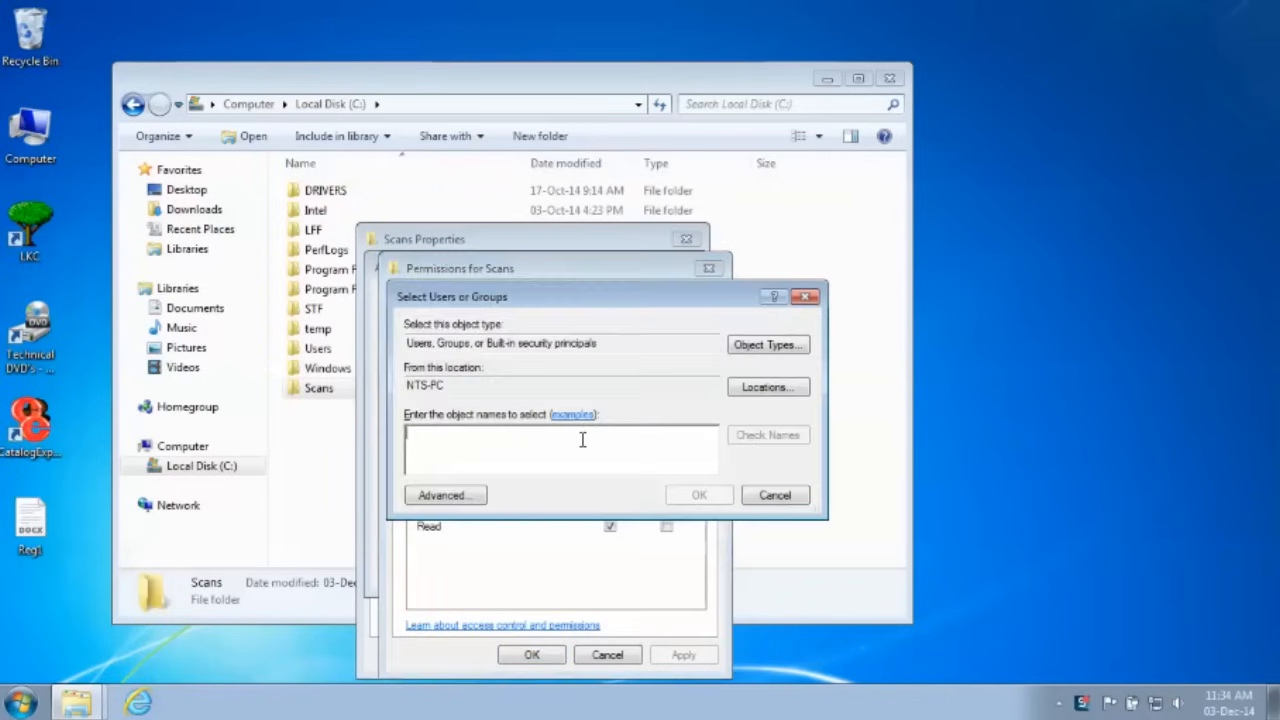
{"action": "left_click", "coordinate": [444, 496]}
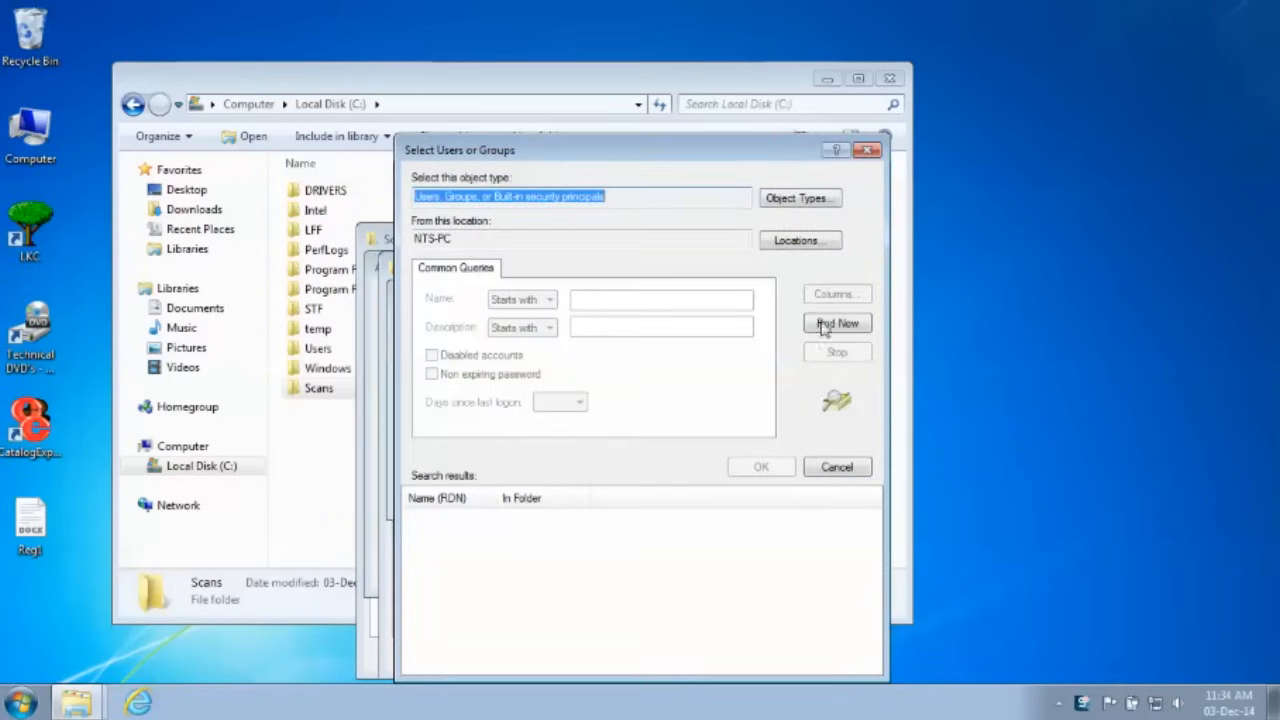
{"action": "left_click", "coordinate": [836, 322]}
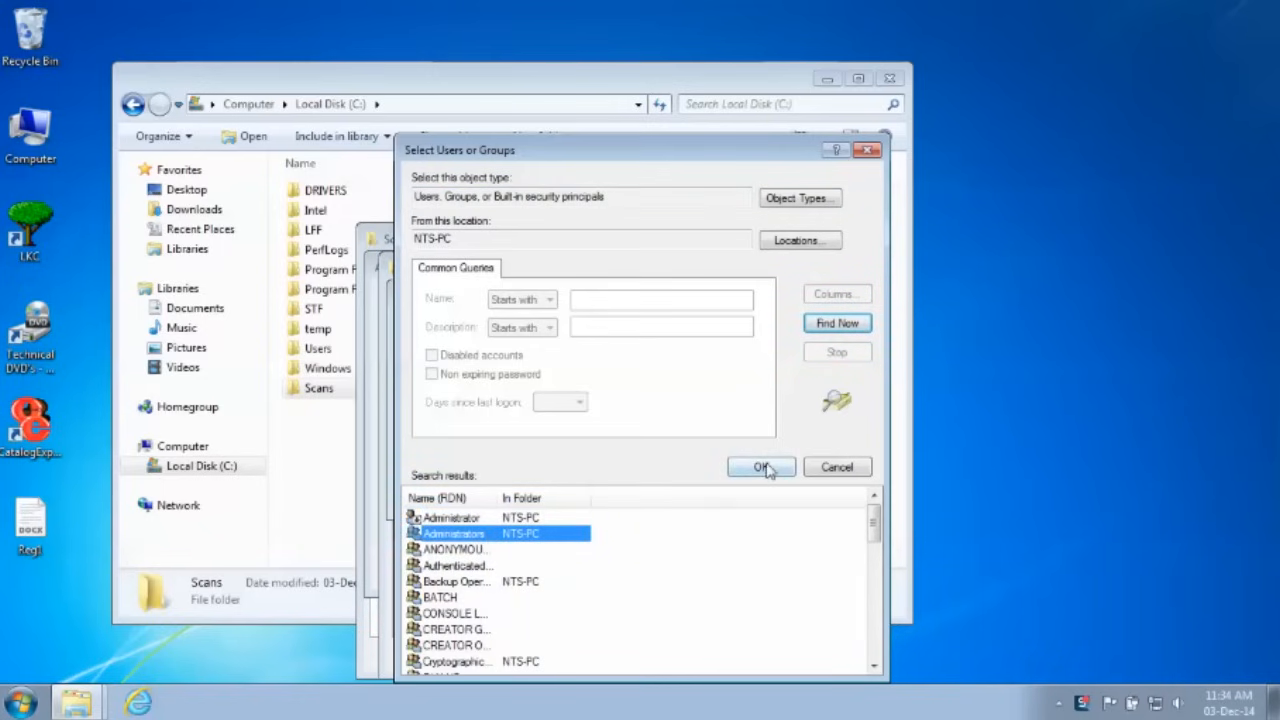
{"action": "left_click", "coordinate": [760, 468]}
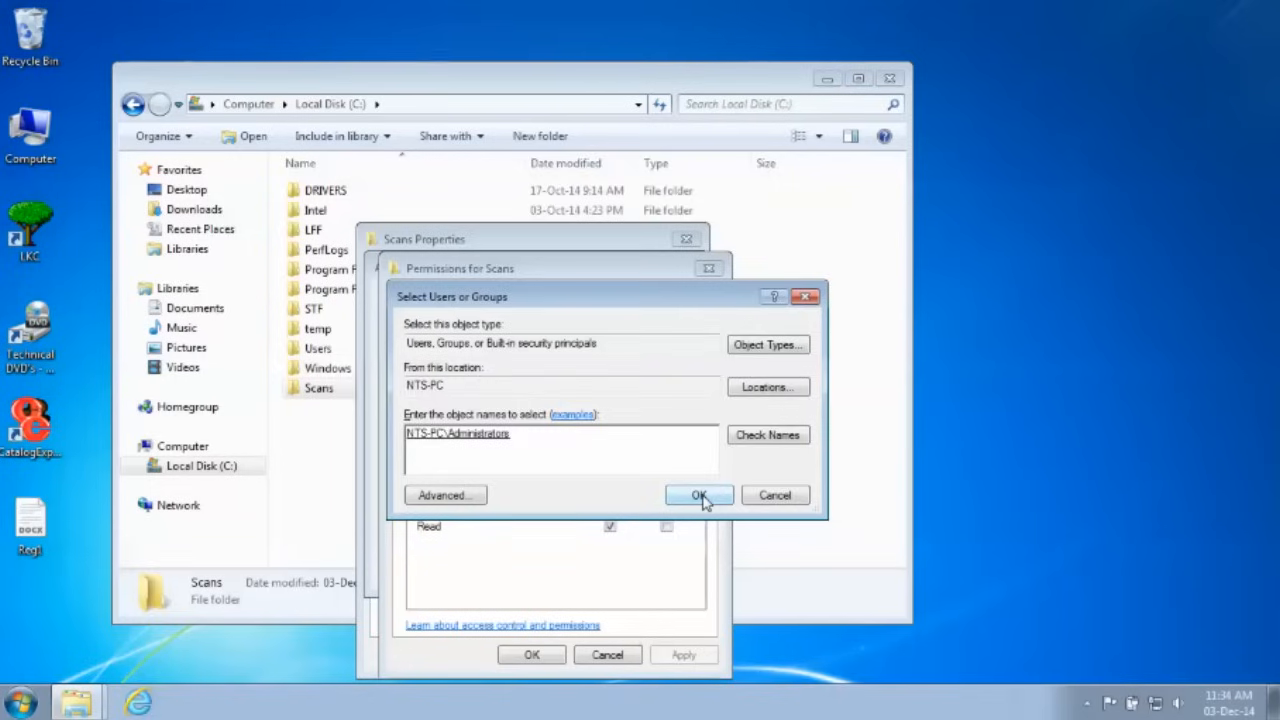
{"action": "left_click", "coordinate": [698, 496]}
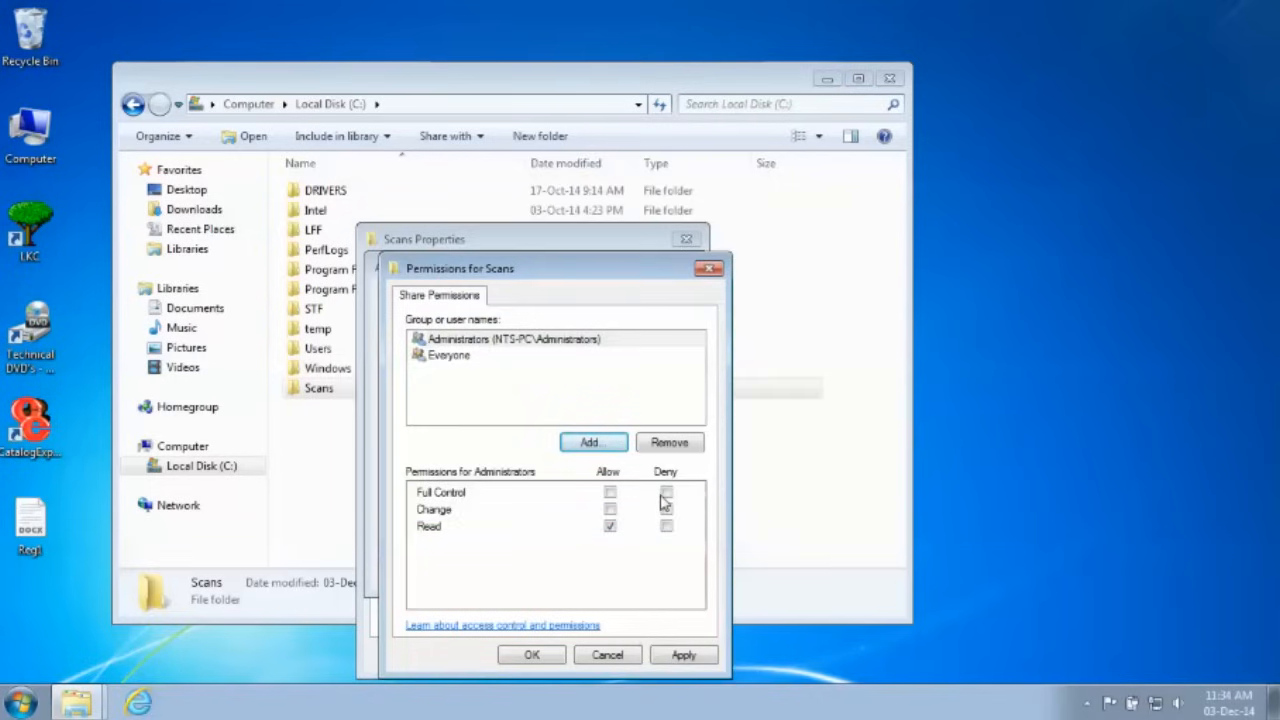
- Grant Administrators full control, apply it, and remove Everyone from the share
{"action": "left_click", "coordinate": [608, 492]}
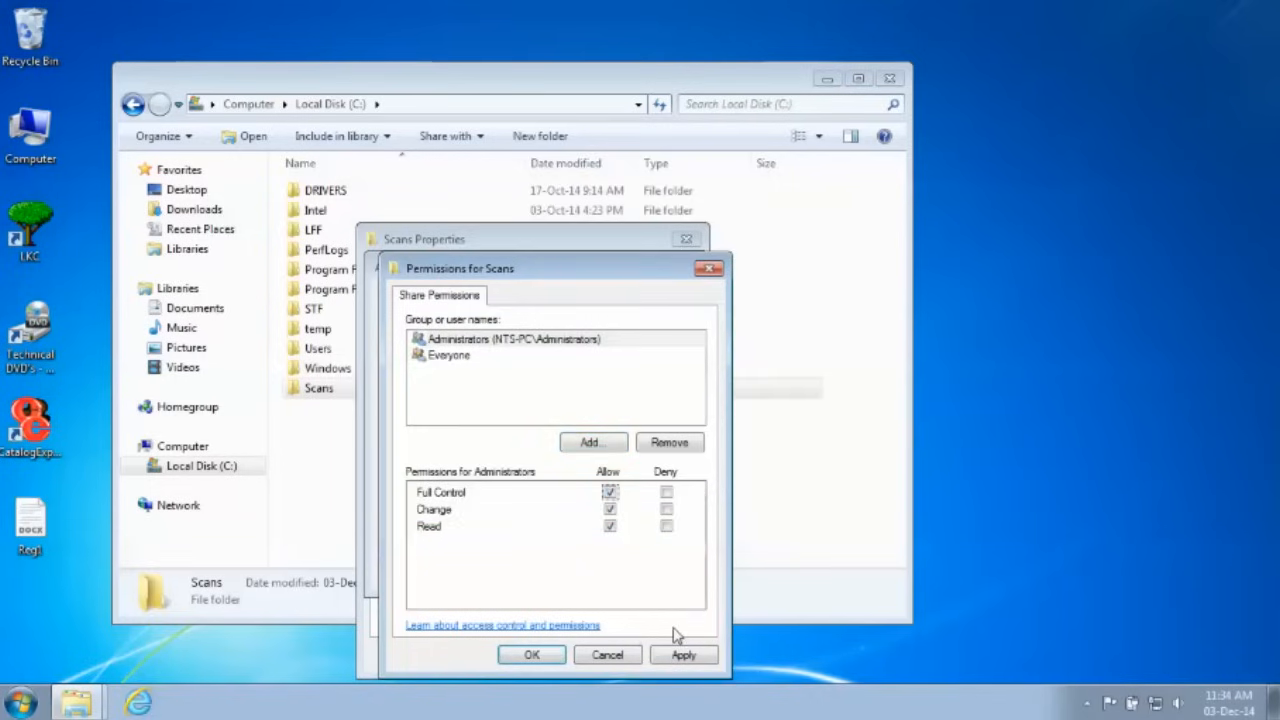
{"action": "left_click", "coordinate": [448, 356]}
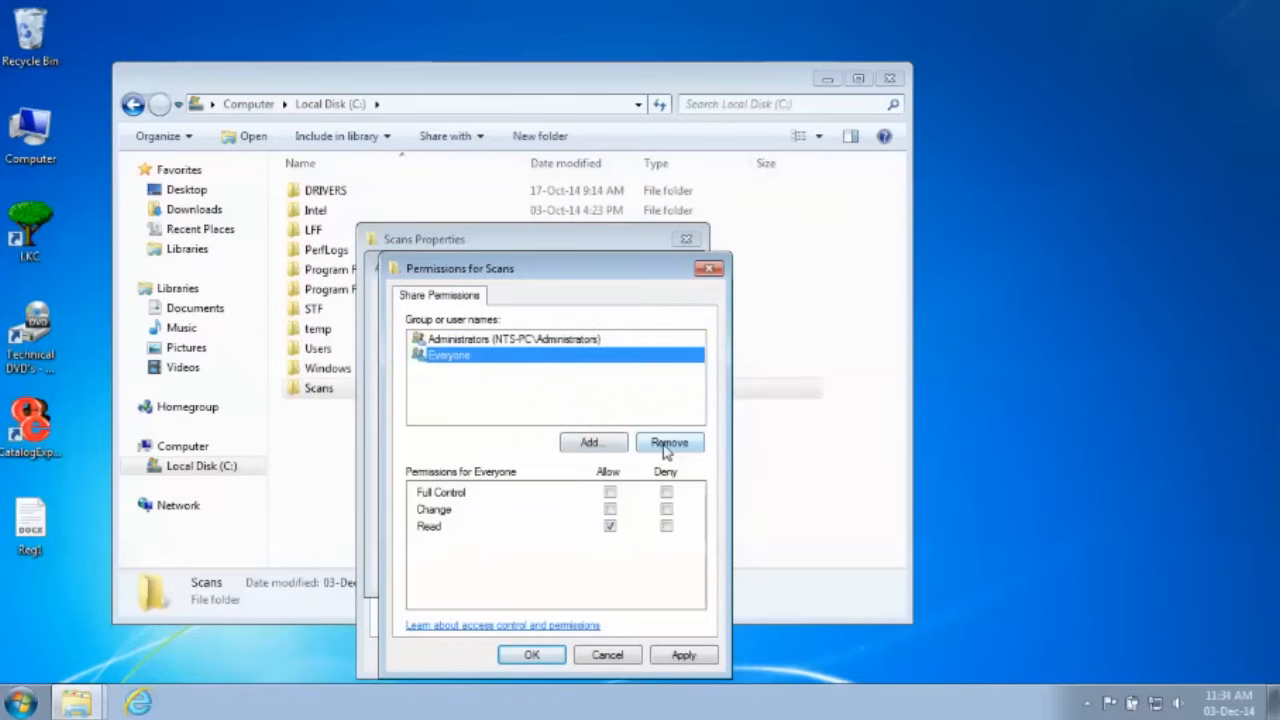
{"action": "left_click", "coordinate": [668, 442]}
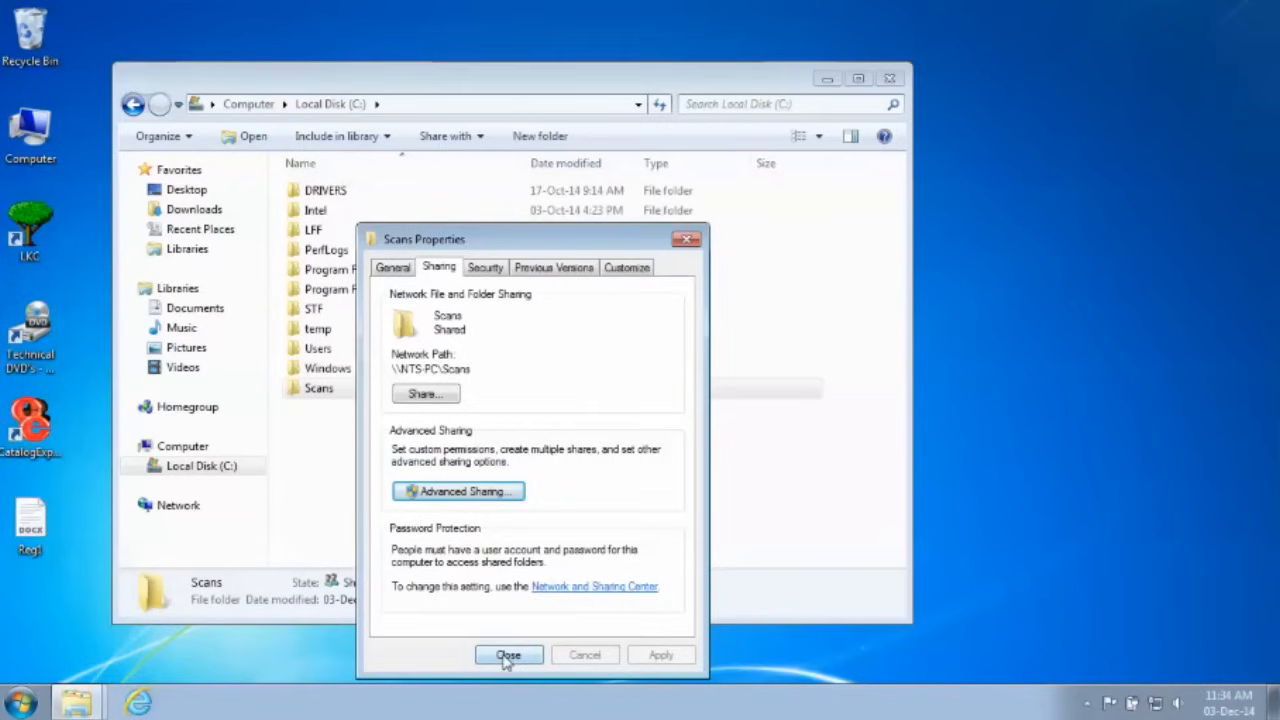
- Close the Scans properties, leaving the folder listed as shared on C:
{"action": "left_click", "coordinate": [508, 656]}
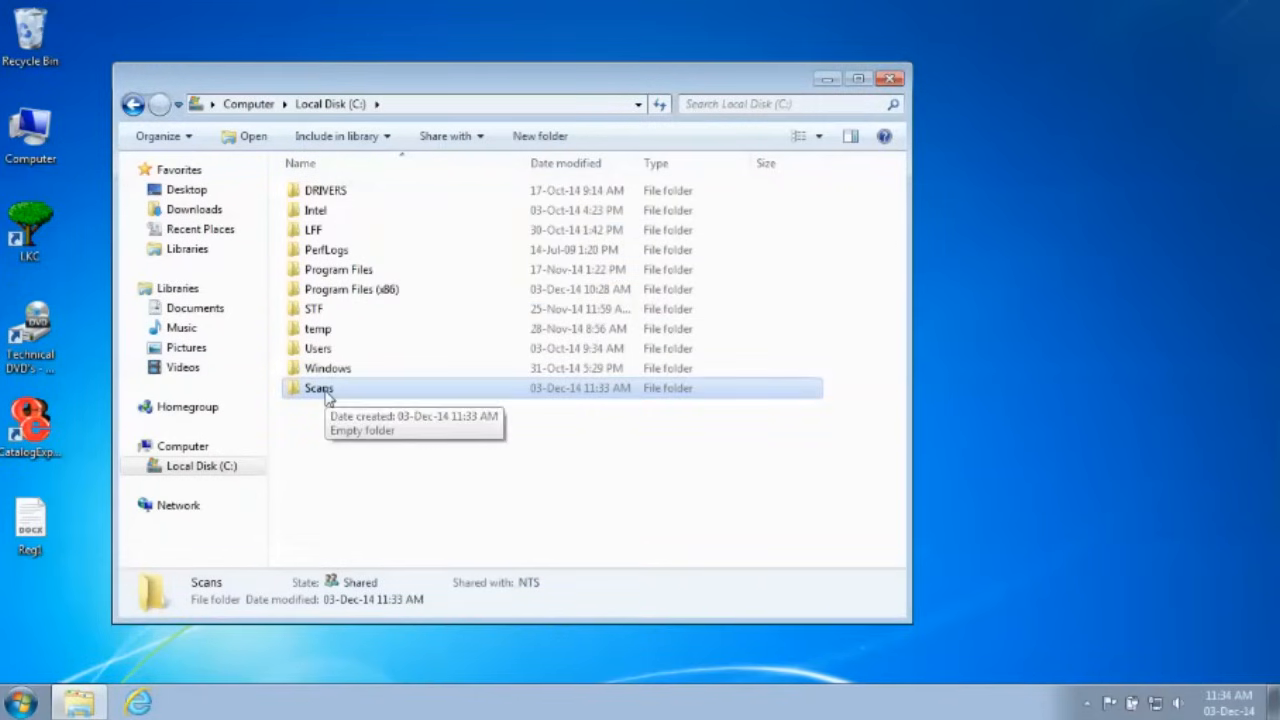
{"action": "left_click", "coordinate": [890, 72]}
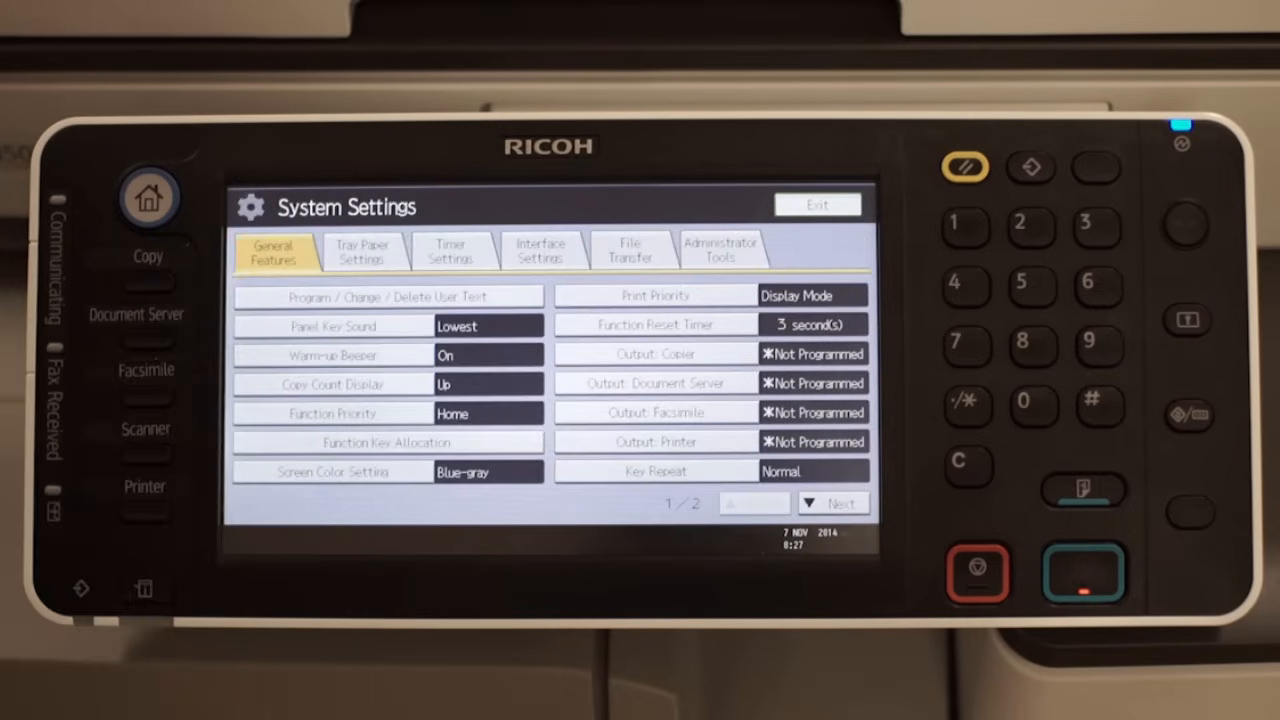
- Review the machine's interface settings: IP address, gateway and domain
{"action": "left_click", "coordinate": [540, 250]}
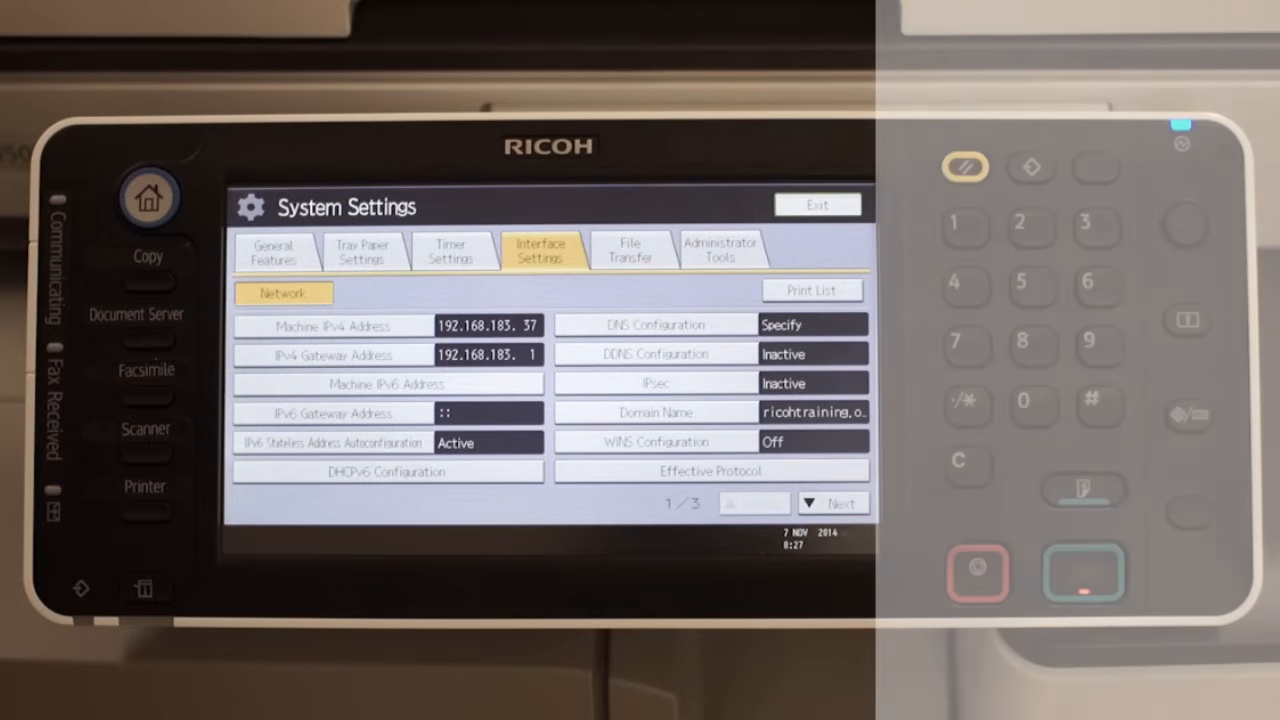
{"action": "left_click", "coordinate": [336, 324]}
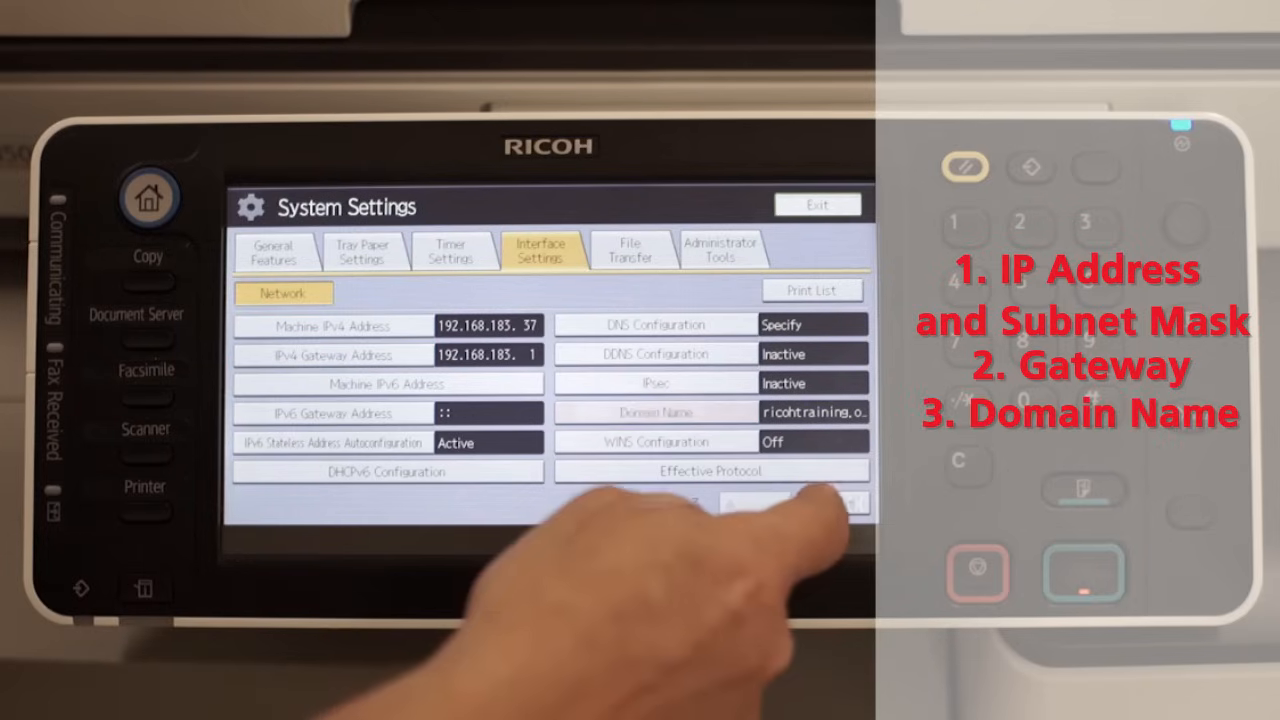
{"action": "left_click", "coordinate": [832, 502]}
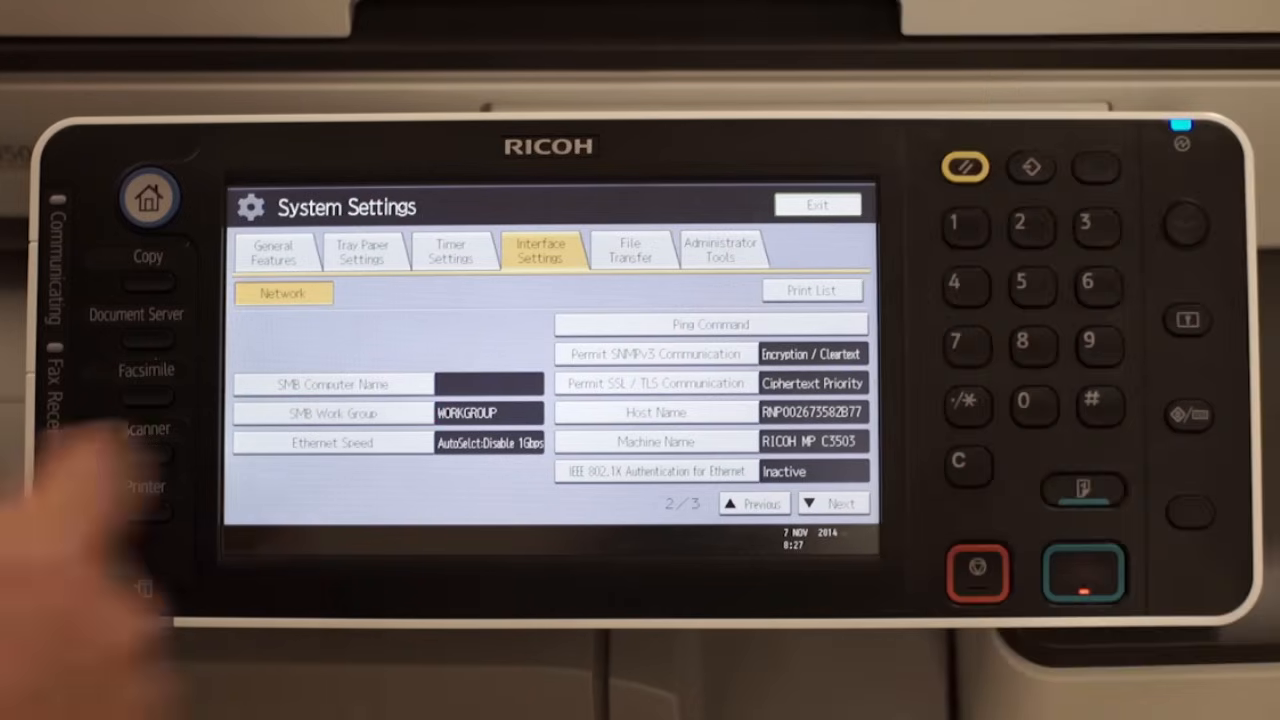
- Ping the PC at 192.168.183.35 from the copier
{"action": "left_click", "coordinate": [710, 324]}
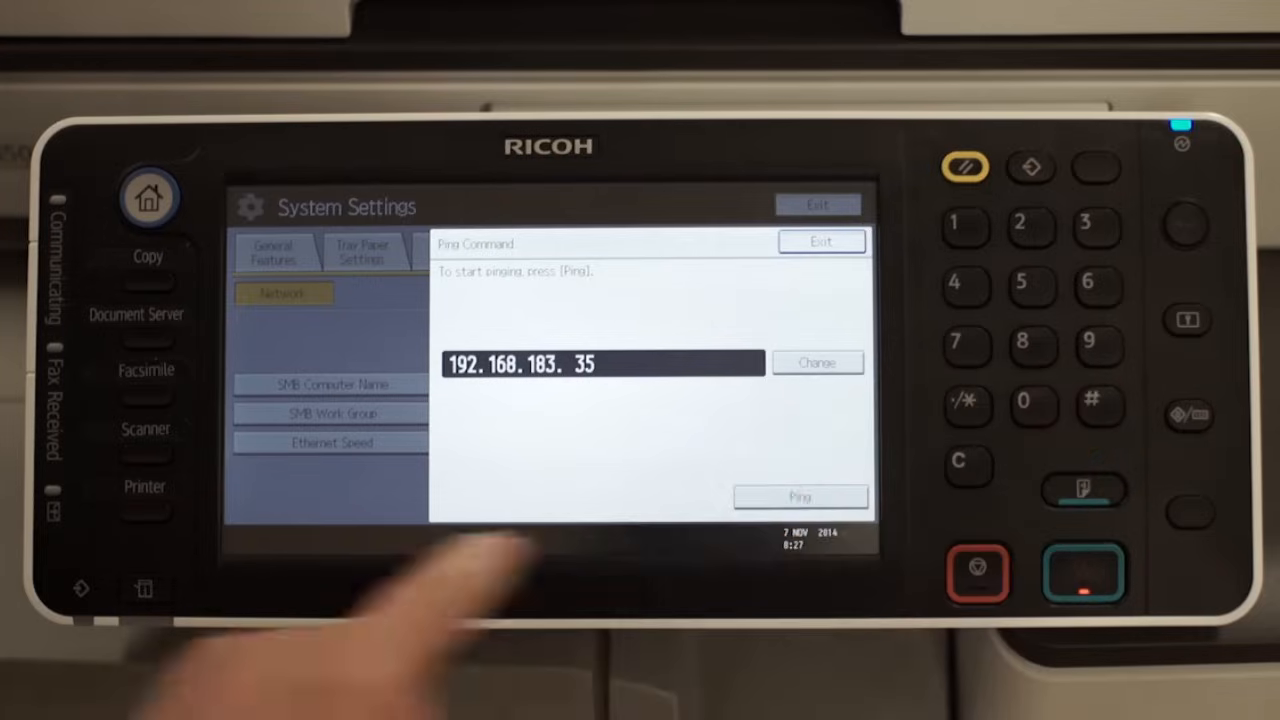
{"action": "left_click", "coordinate": [800, 496]}
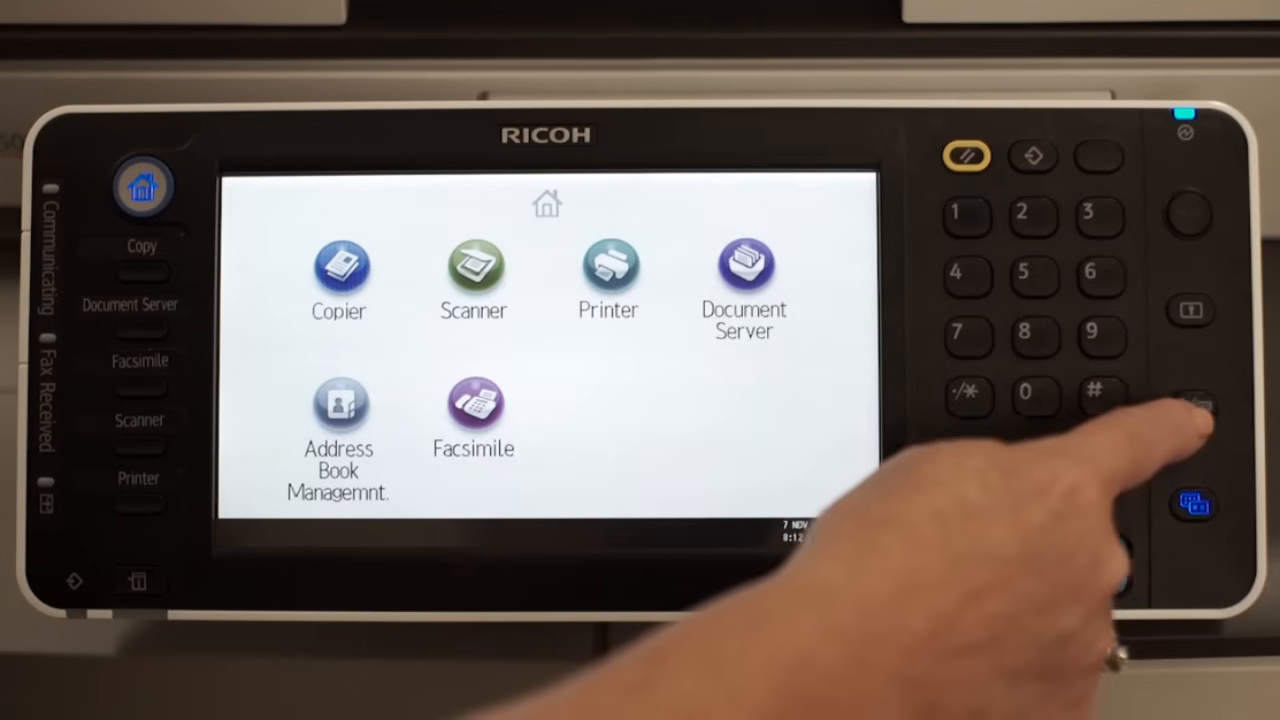
- Start a new address book entry with an SMB folder path to the PC's Scans share
{"action": "left_click", "coordinate": [340, 412]}
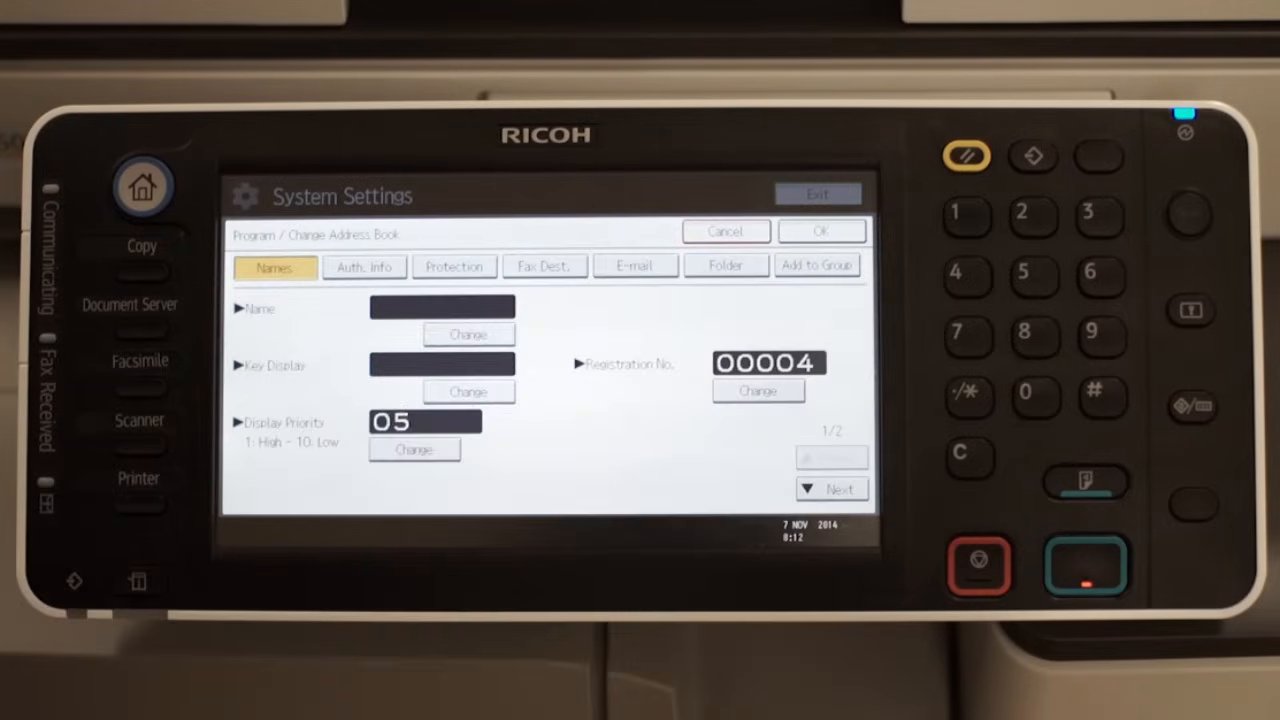
{"action": "left_click", "coordinate": [726, 266]}
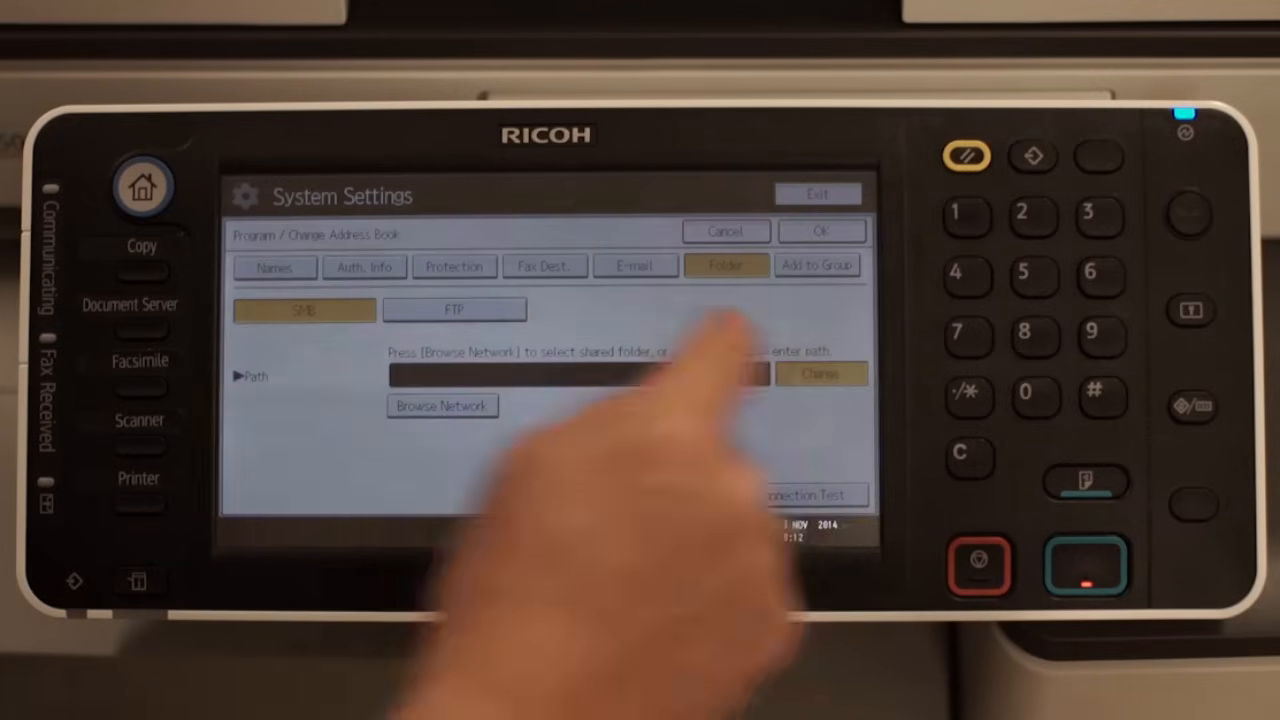
{"action": "left_click", "coordinate": [580, 374]}
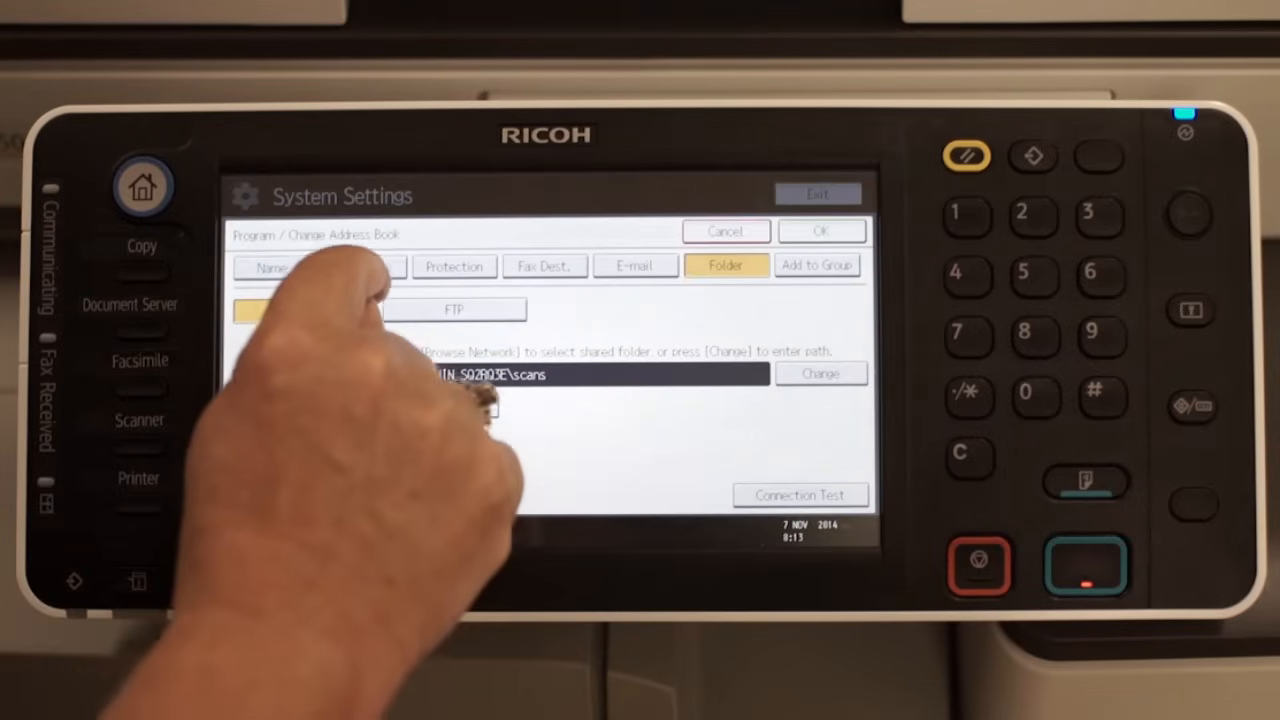
- Specify the administrator login user name and password under Auth. Info
{"action": "left_click", "coordinate": [364, 268]}
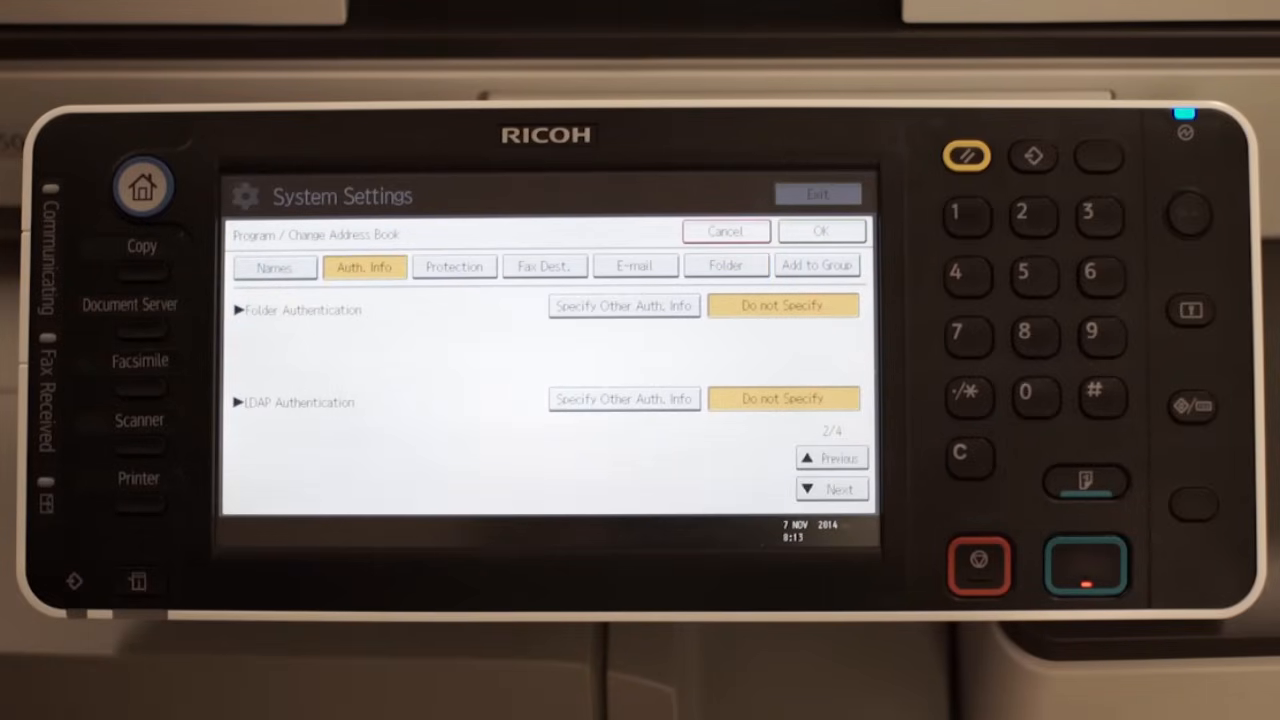
{"action": "left_click", "coordinate": [624, 304]}
{"action": "type", "text": "administrato"}
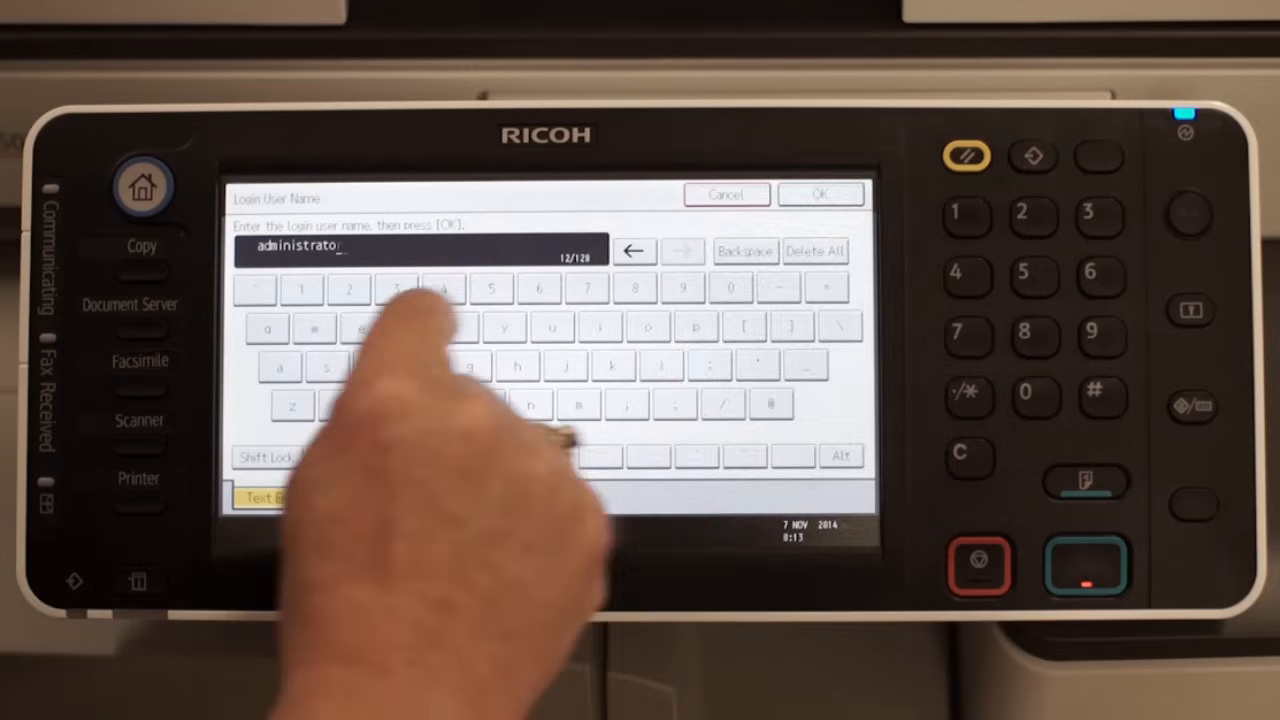
{"action": "left_click", "coordinate": [820, 194]}
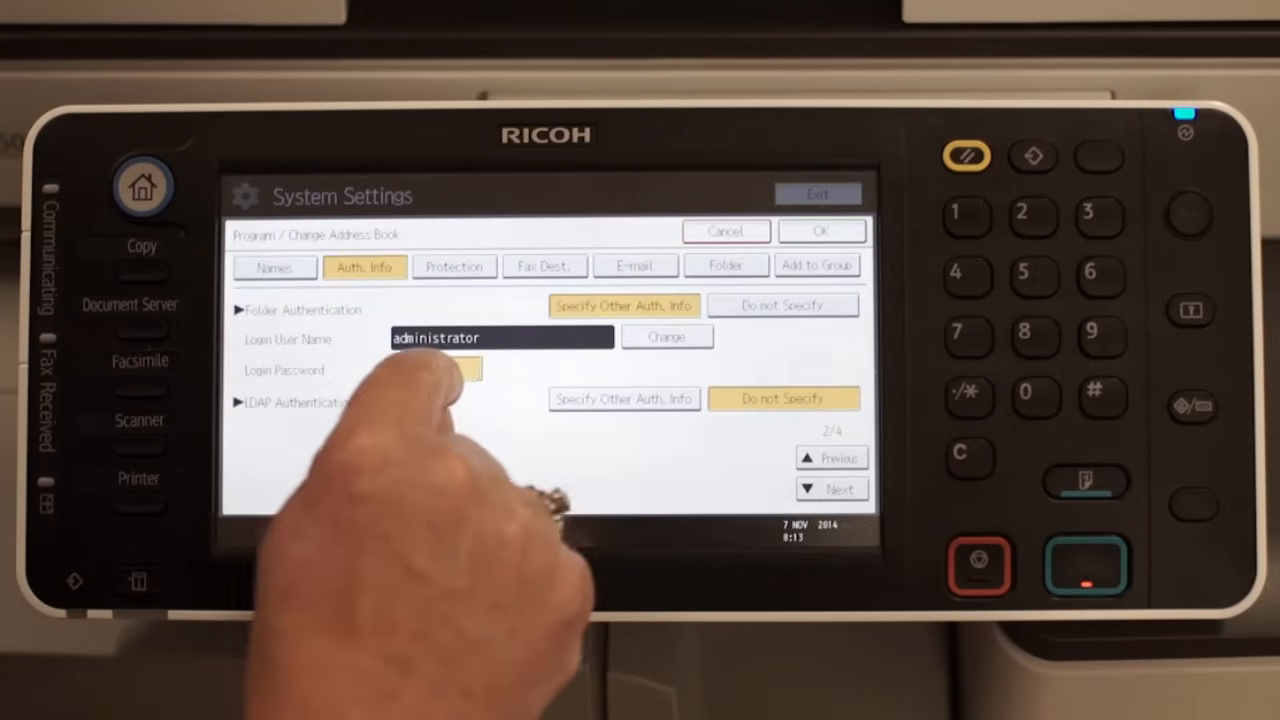
{"action": "left_click", "coordinate": [456, 370]}
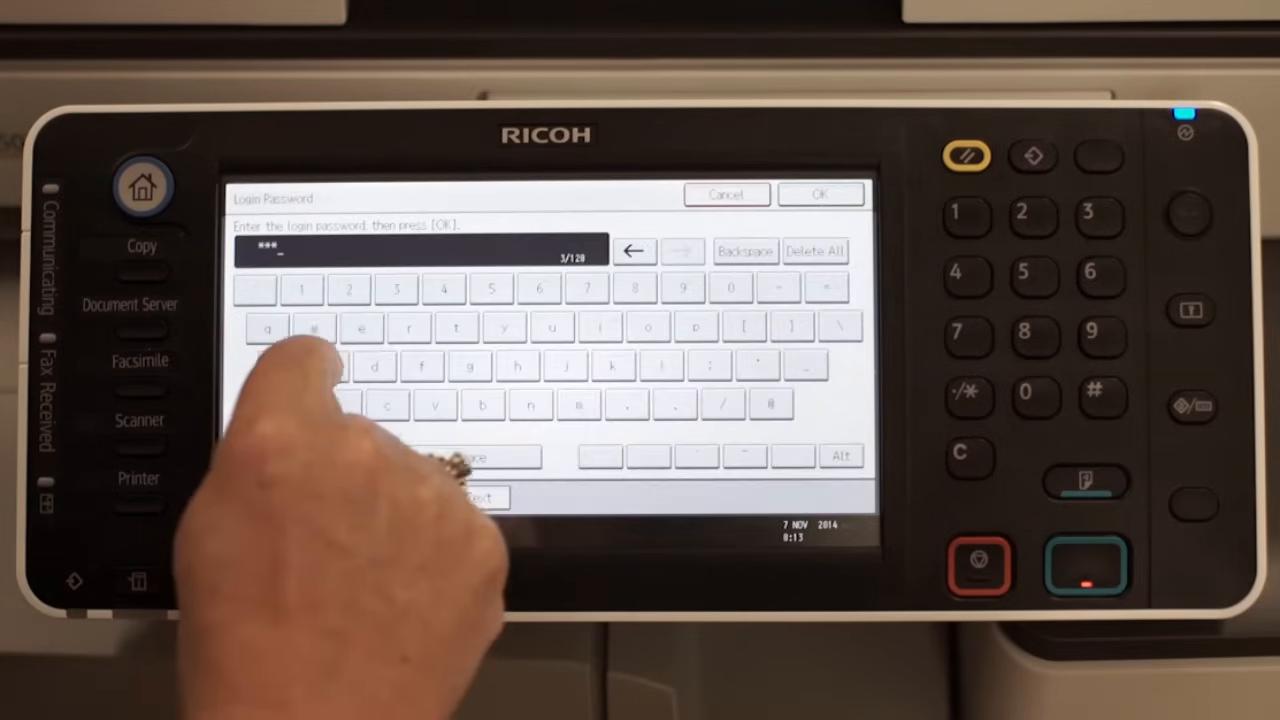
{"action": "left_click", "coordinate": [820, 192]}
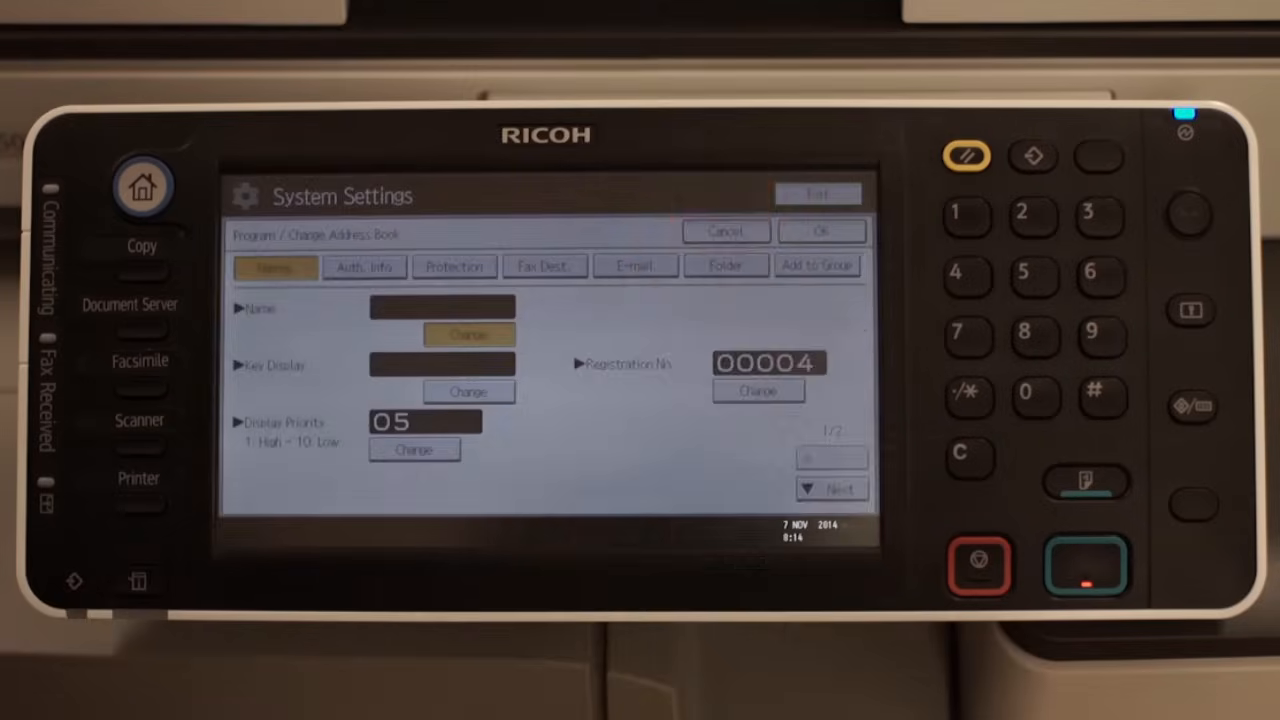
- Browse the network to the PC and log in to reach its shared folders
{"action": "left_click", "coordinate": [726, 266]}
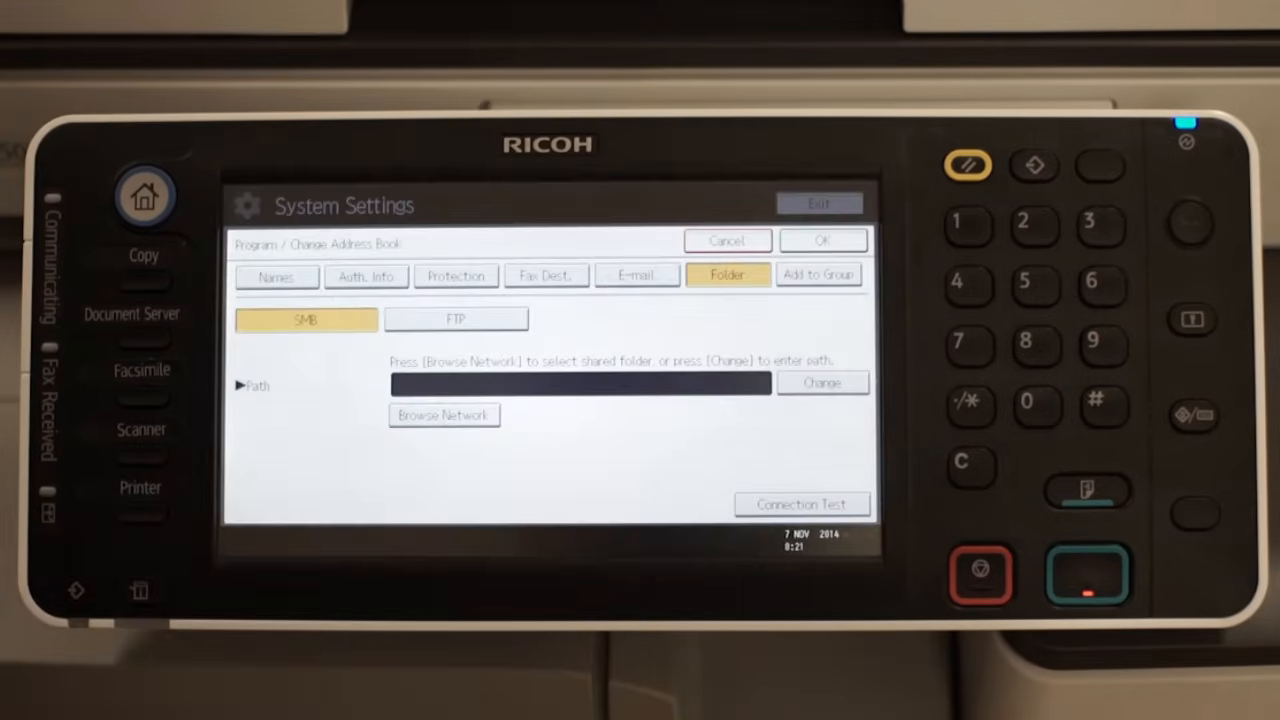
{"action": "left_click", "coordinate": [444, 414]}
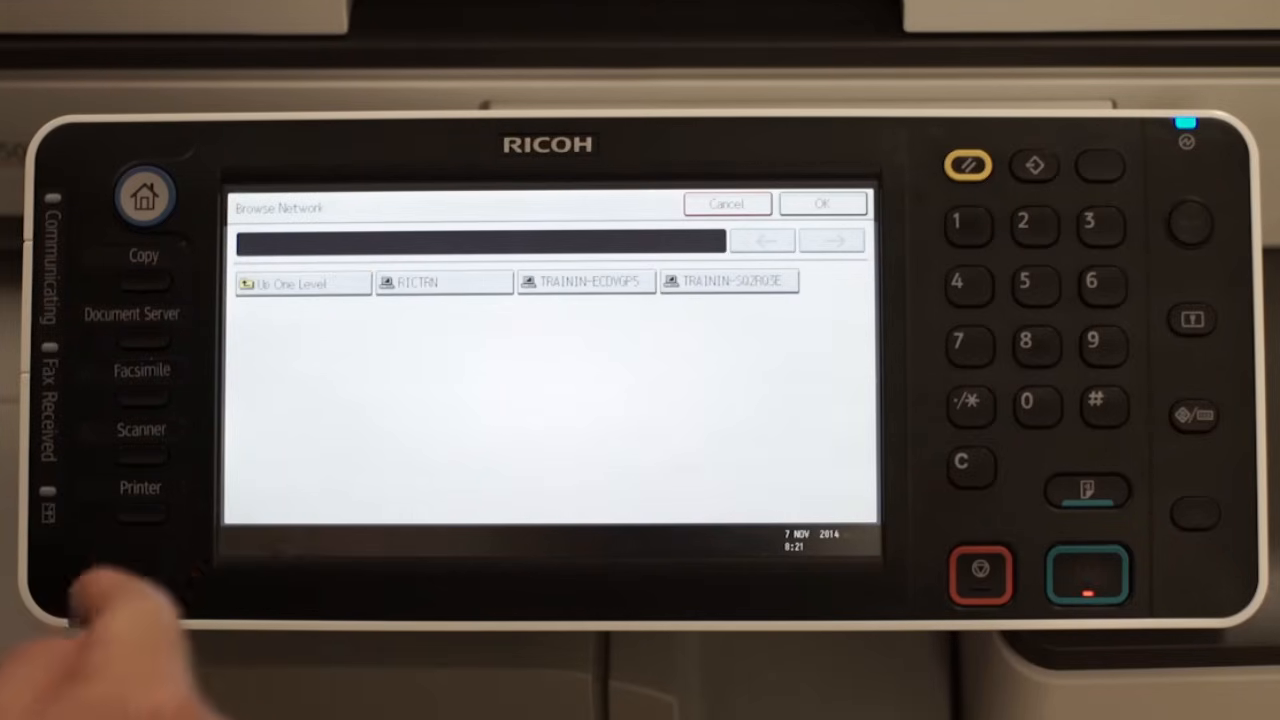
{"action": "left_click", "coordinate": [728, 280]}
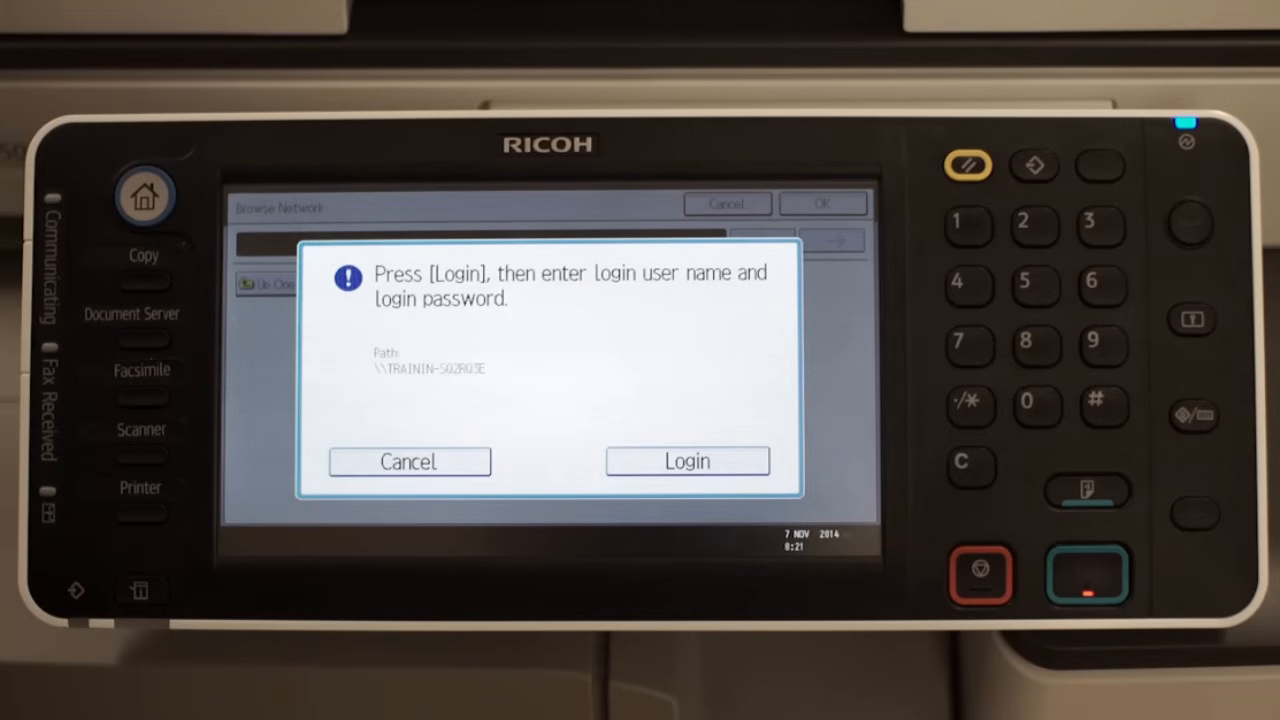
{"action": "left_click", "coordinate": [686, 460]}
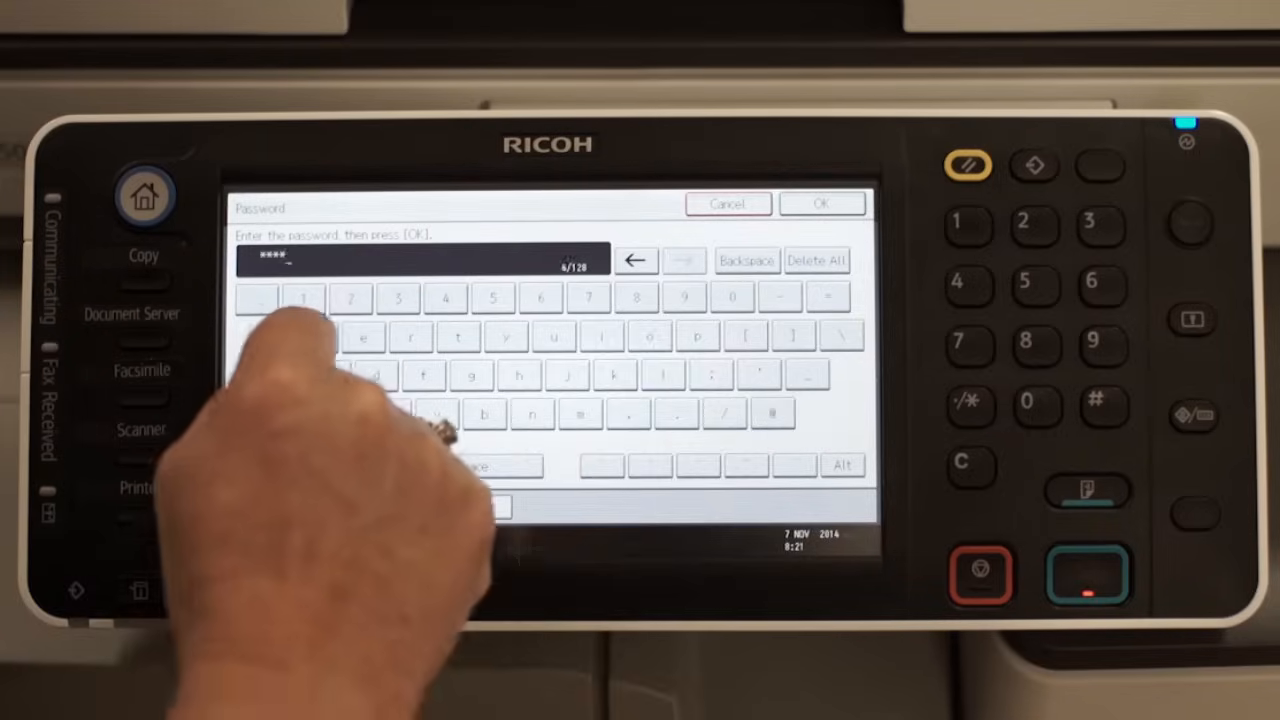
{"action": "left_click", "coordinate": [820, 204]}
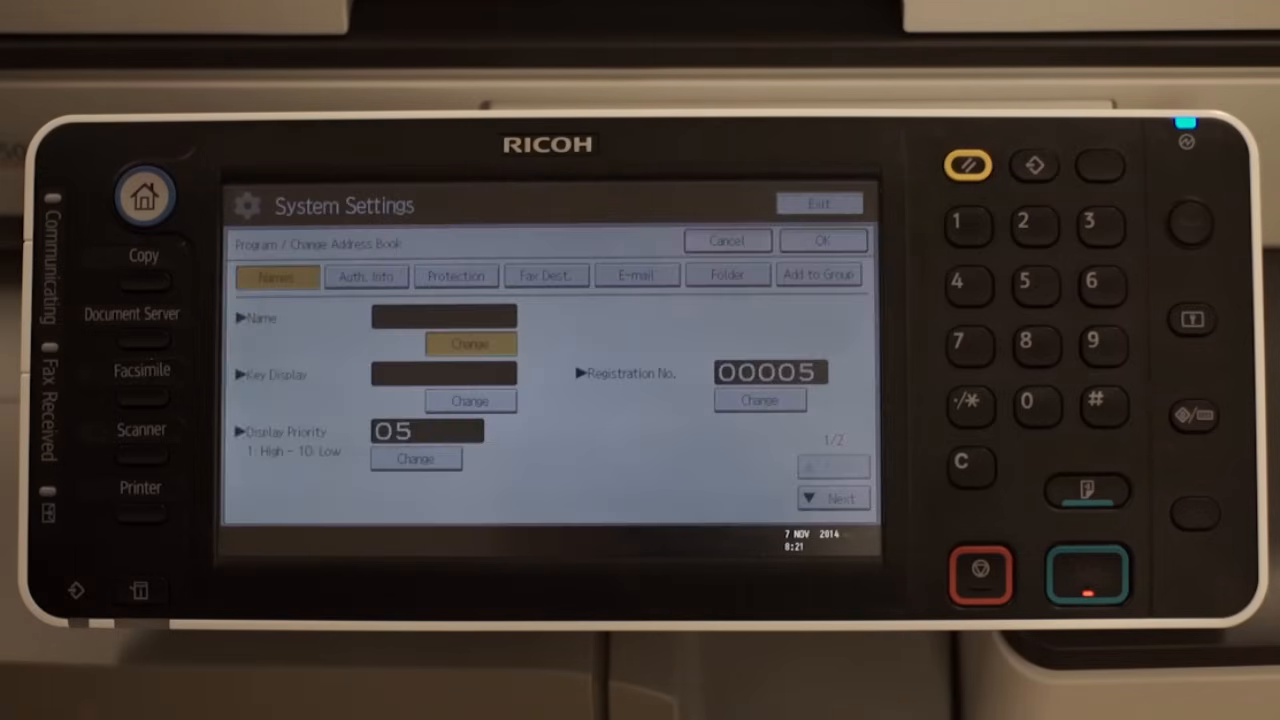
{"action": "left_click", "coordinate": [468, 344]}
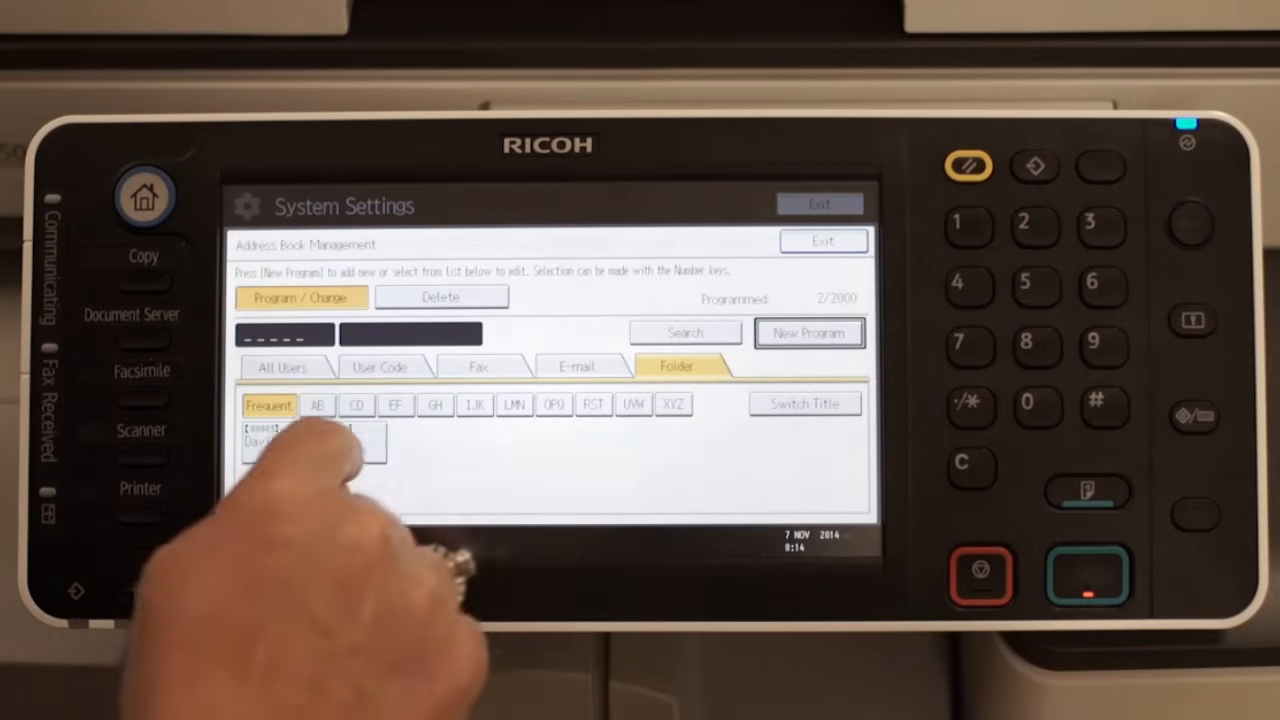
- Run the connection test on the Scans entry's SMB folder; it reports success
{"action": "left_click", "coordinate": [300, 440]}
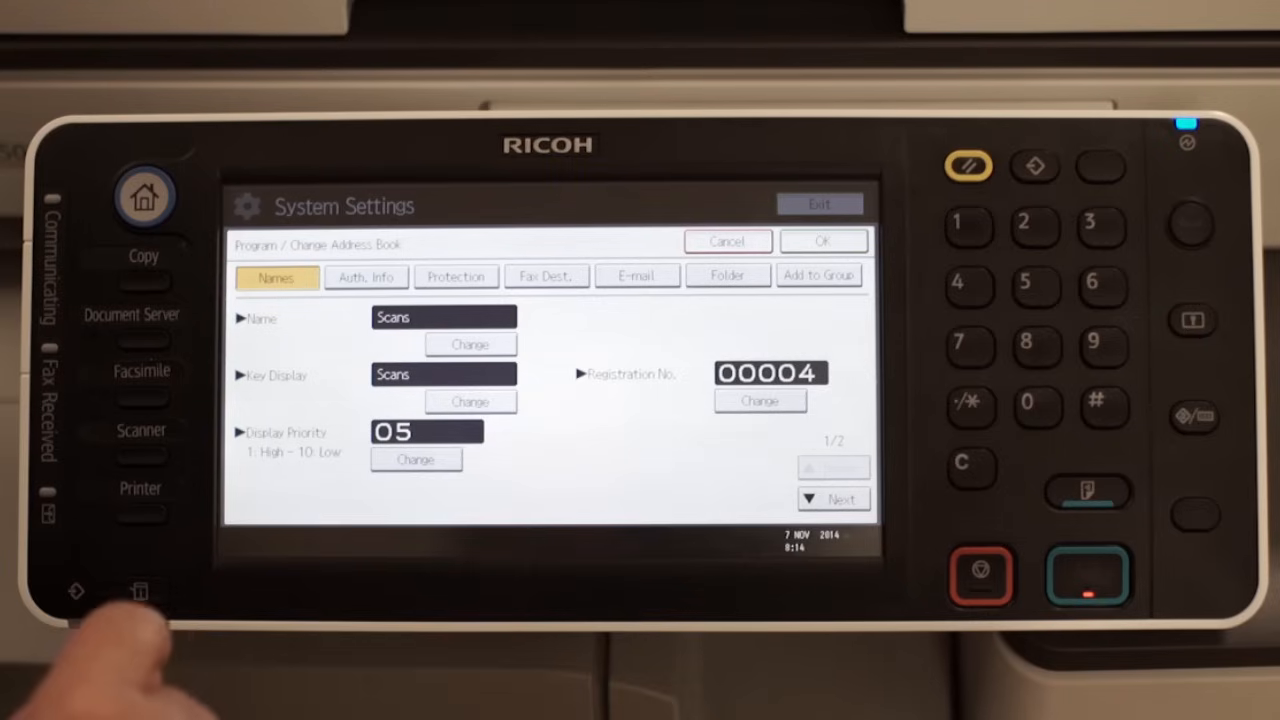
{"action": "left_click", "coordinate": [728, 276]}
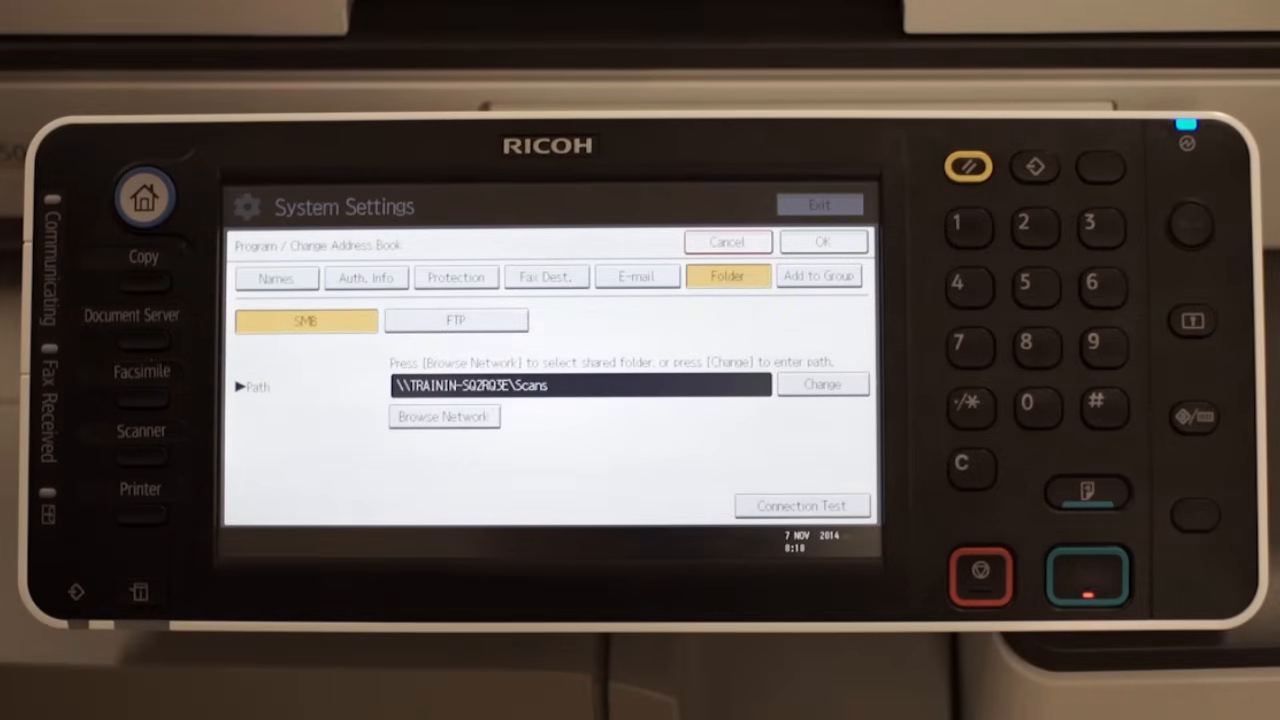
{"action": "left_click", "coordinate": [802, 506]}
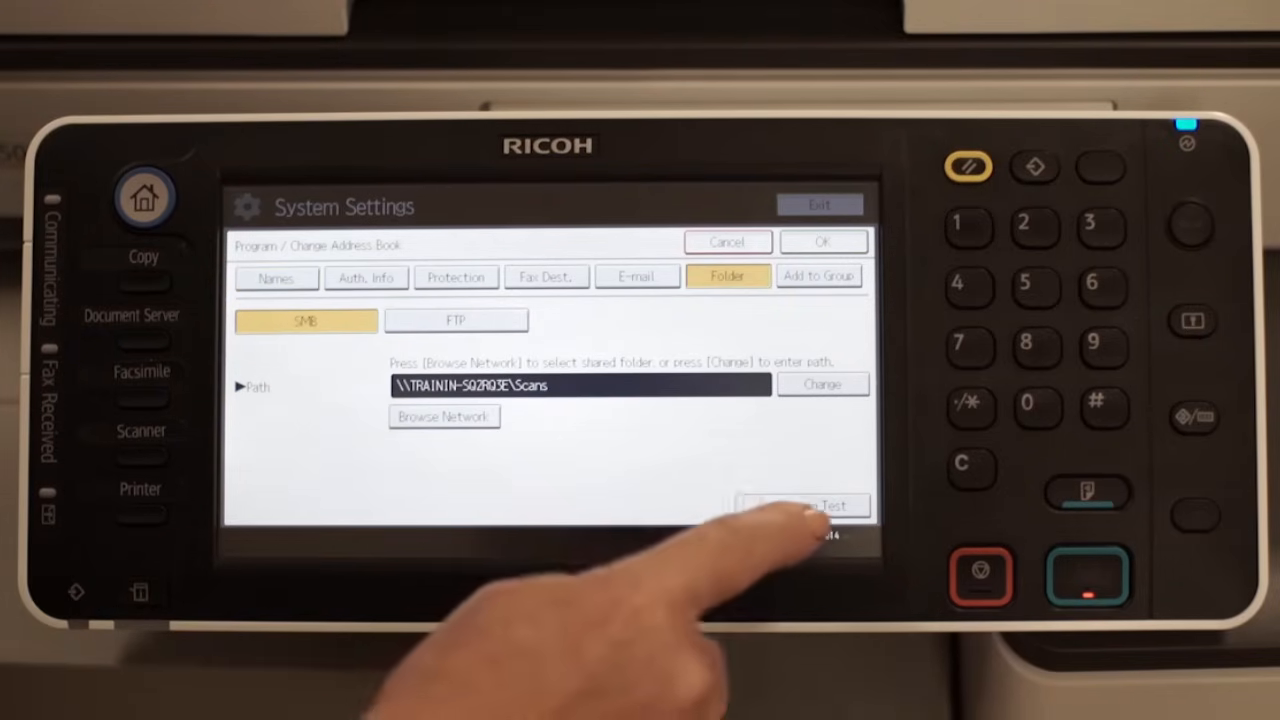
{"action": "left_click", "coordinate": [804, 504]}
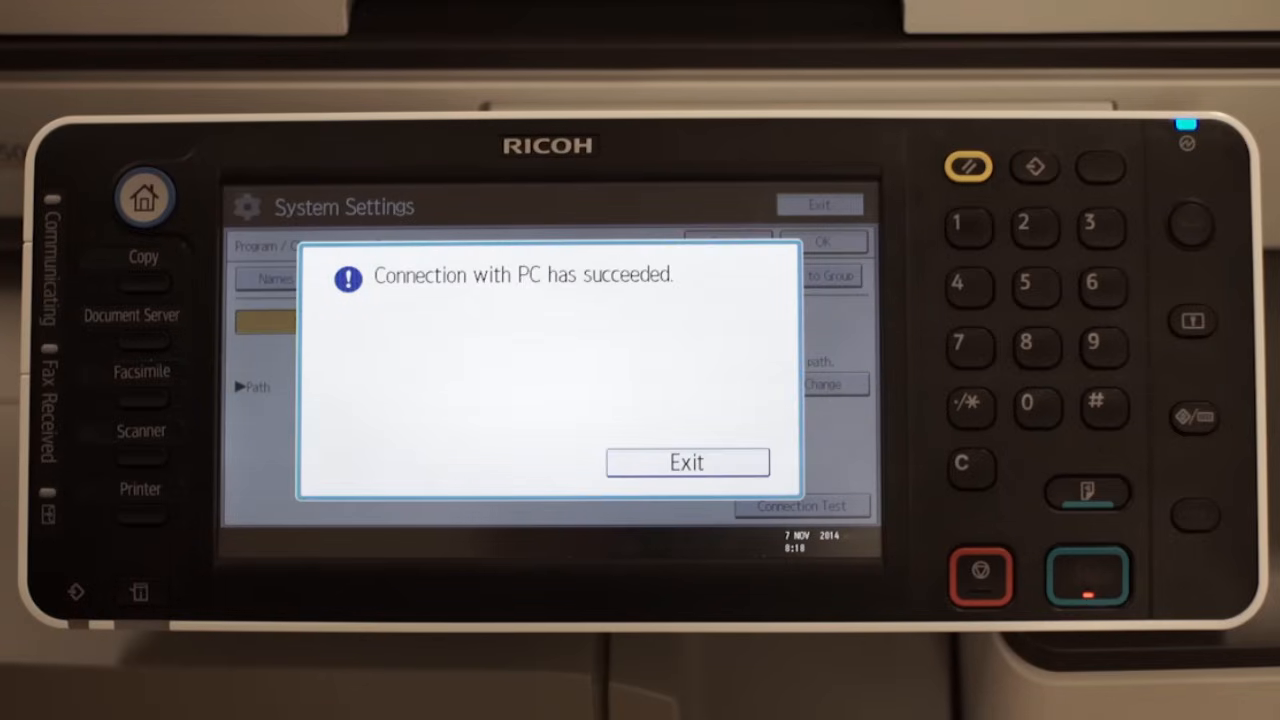